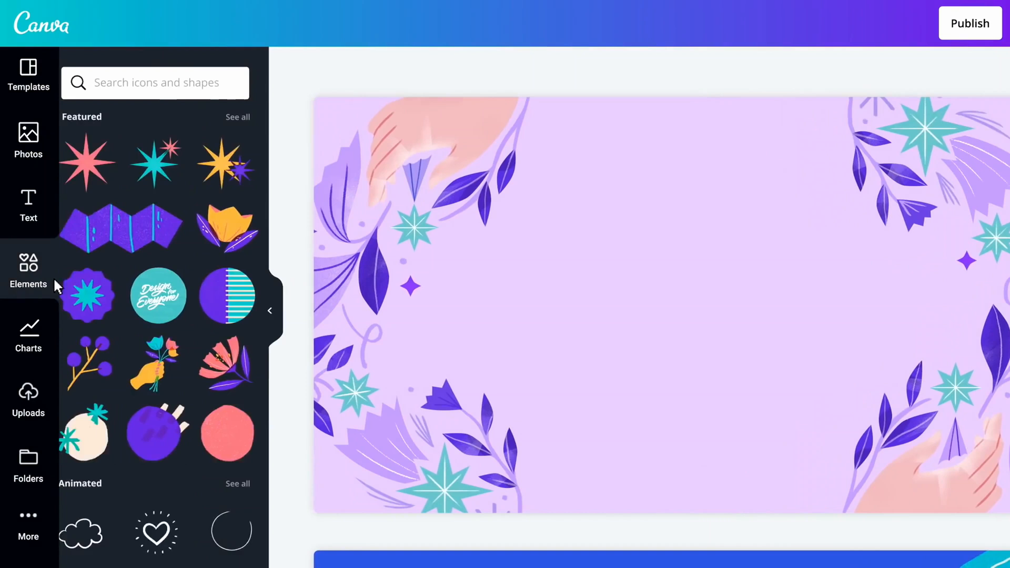
Leave the promo for the Canva home dashboard and activate the design search bar.
left_click(158, 296)
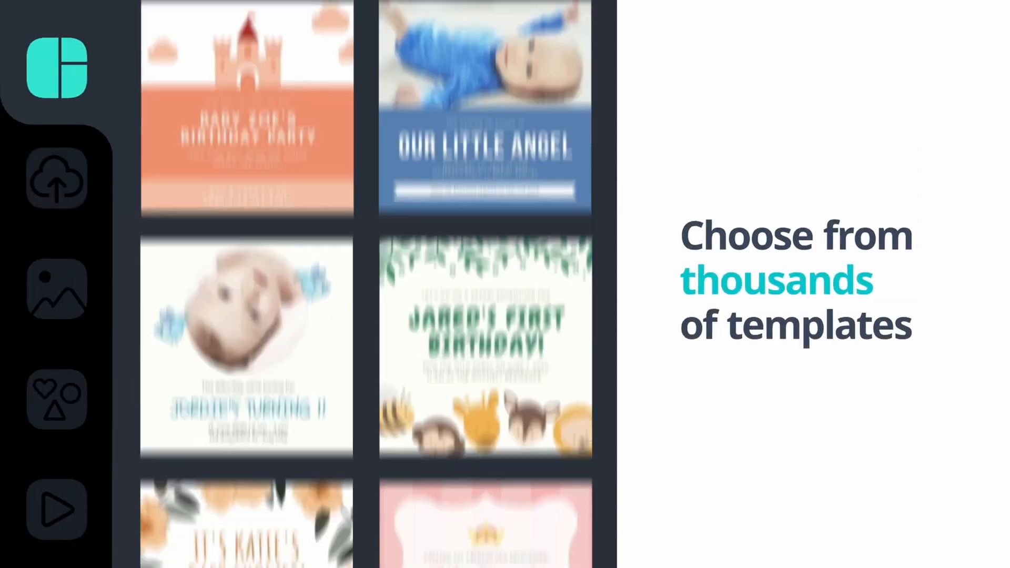
left_click(57, 179)
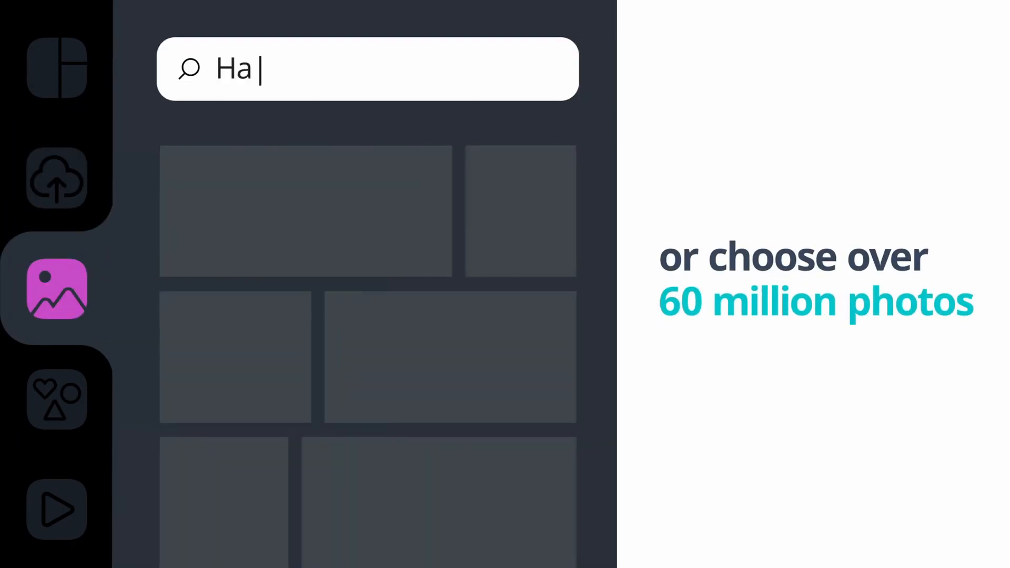
left_click(57, 399)
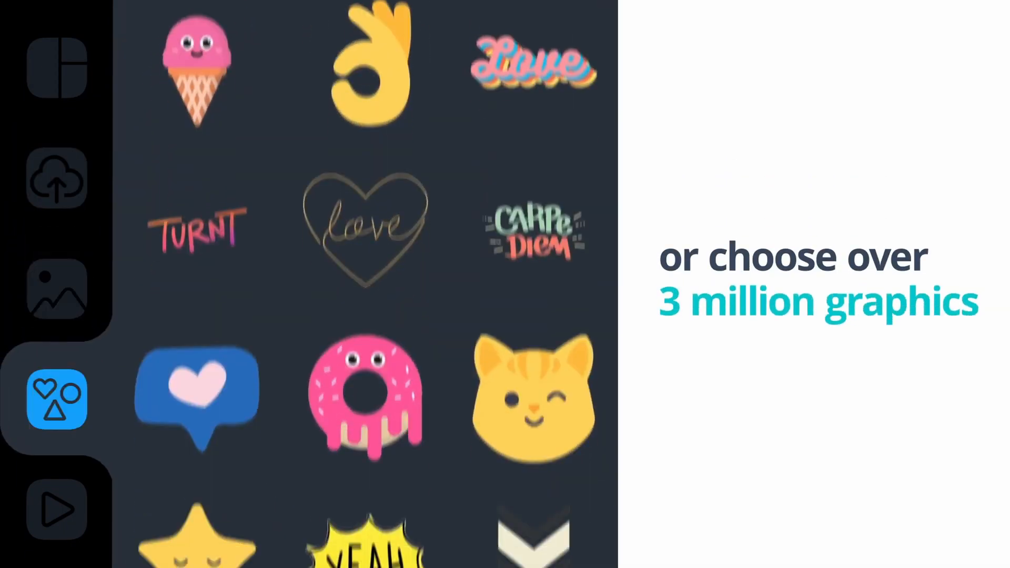
left_click(57, 509)
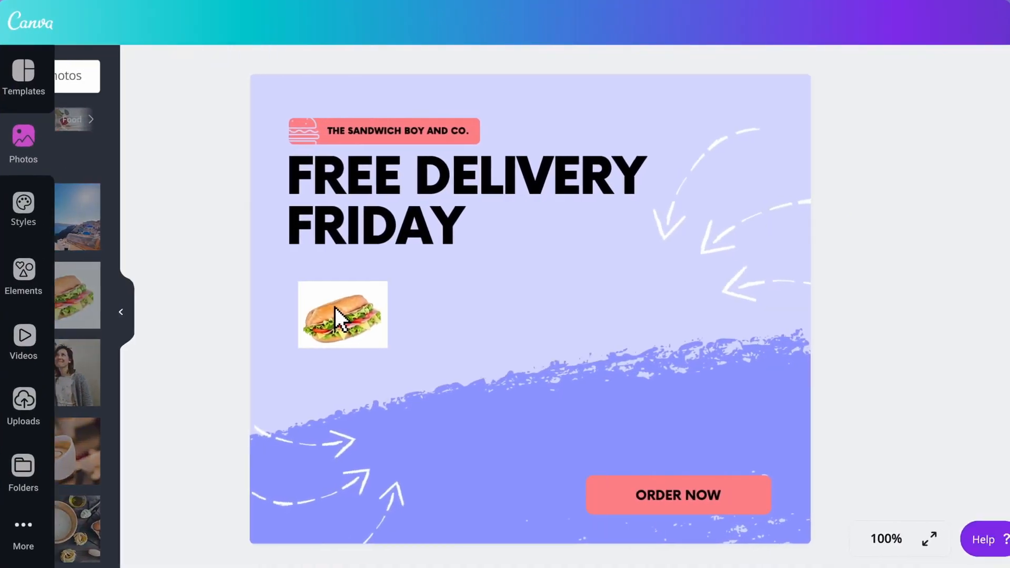
left_click(342, 315)
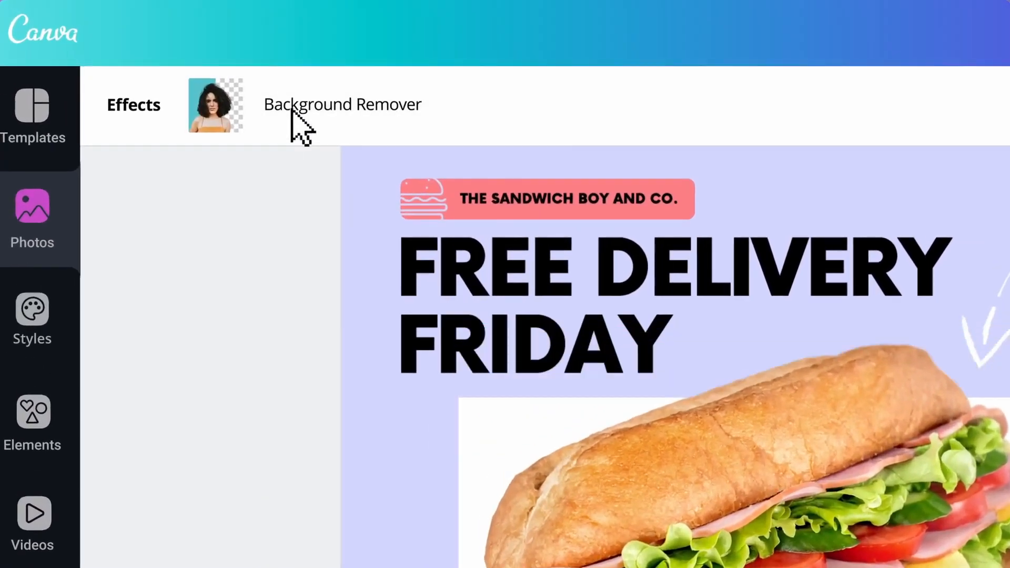
left_click(31, 316)
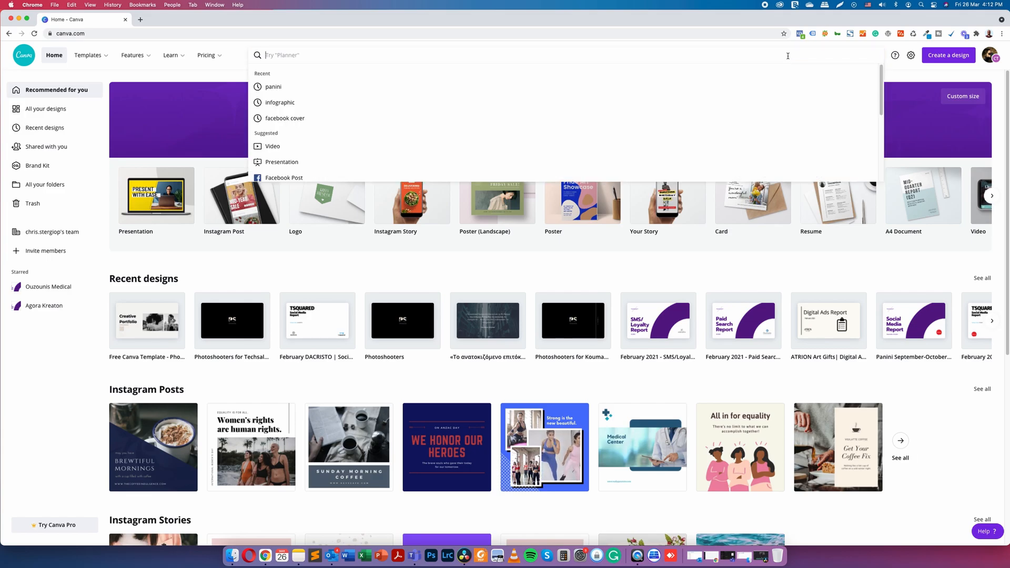
Search 'Portfolio presentation' and choose the Portfolio Presentation suggestion.
type("Por")
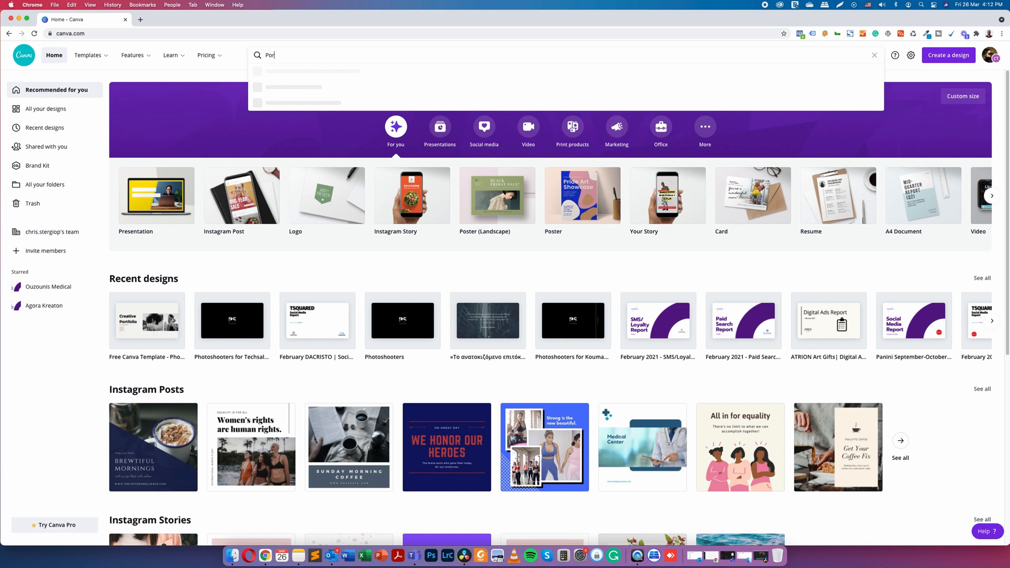
type("tfolio pre")
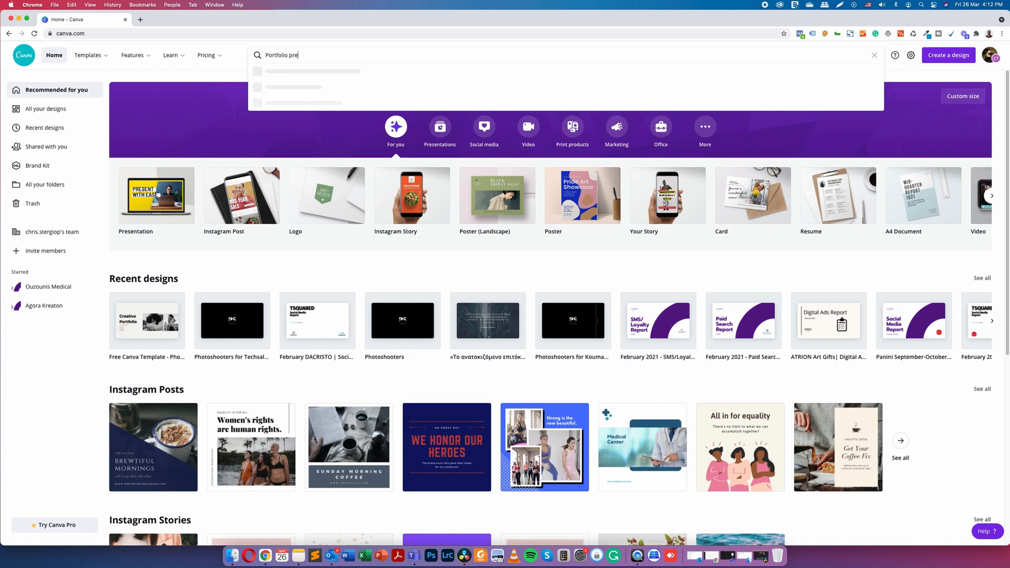
type("sentation")
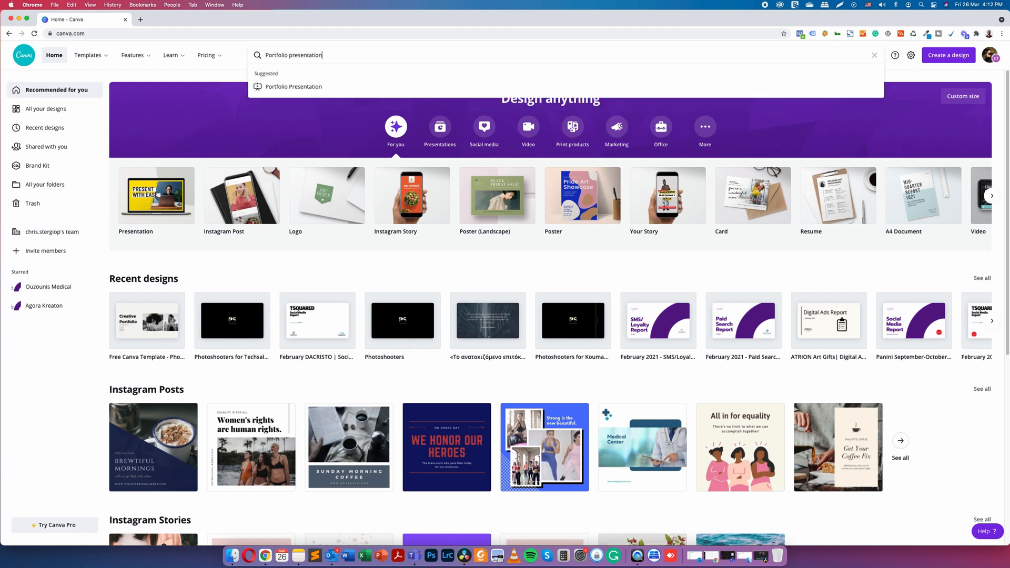
left_click(294, 86)
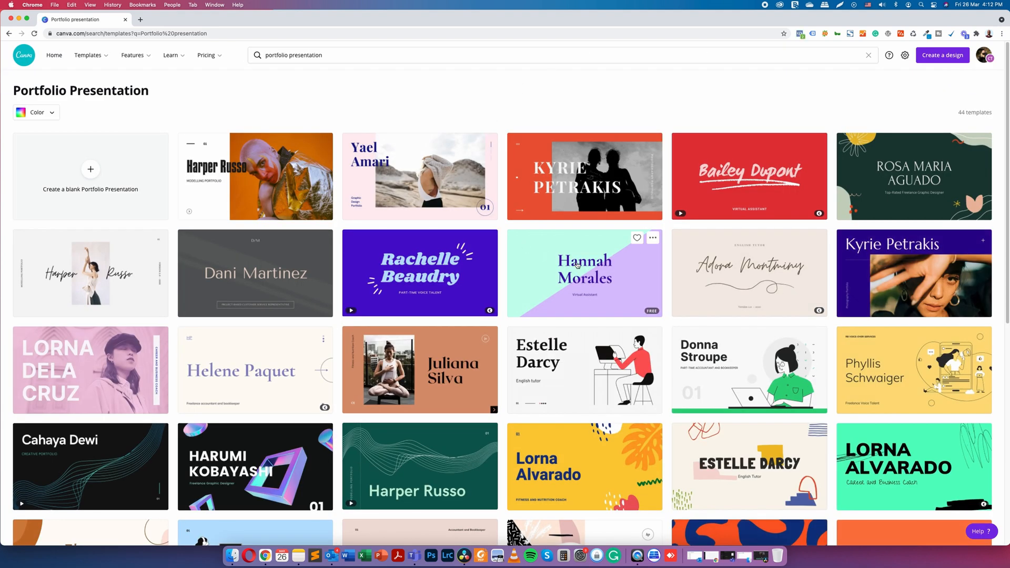
scroll("down", 3)
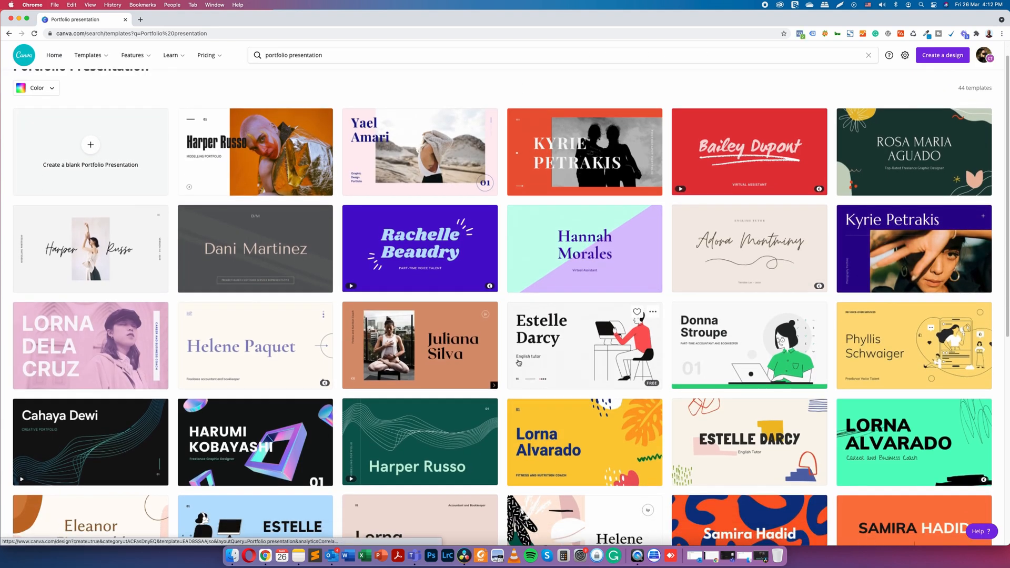
scroll("down", 3)
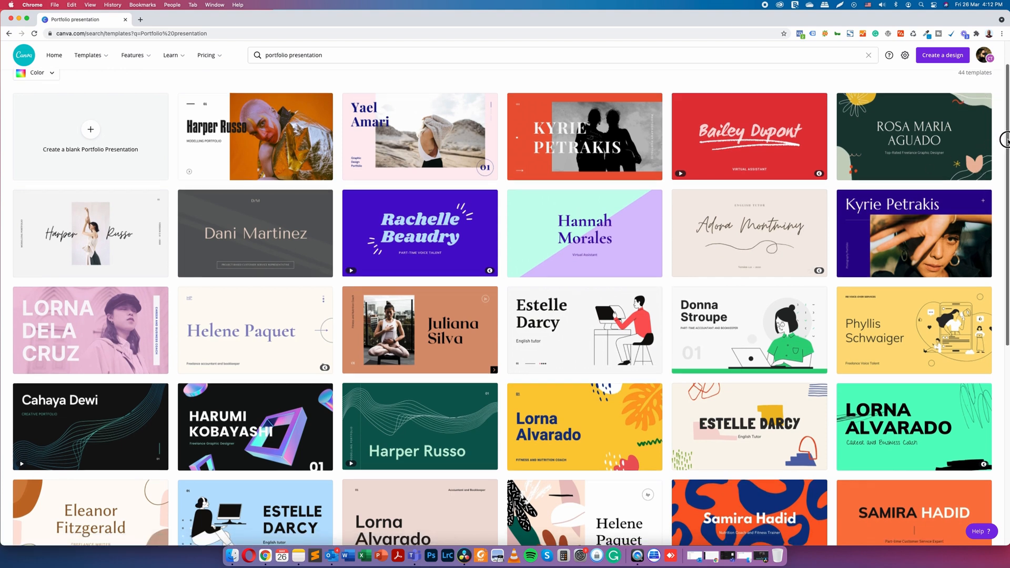
scroll("down", 3)
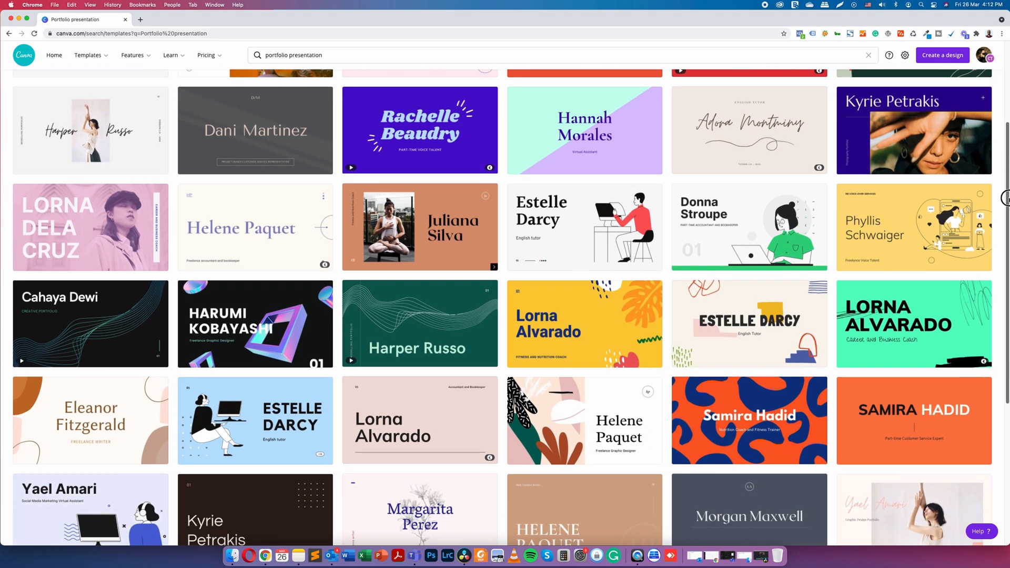
scroll("down", 3)
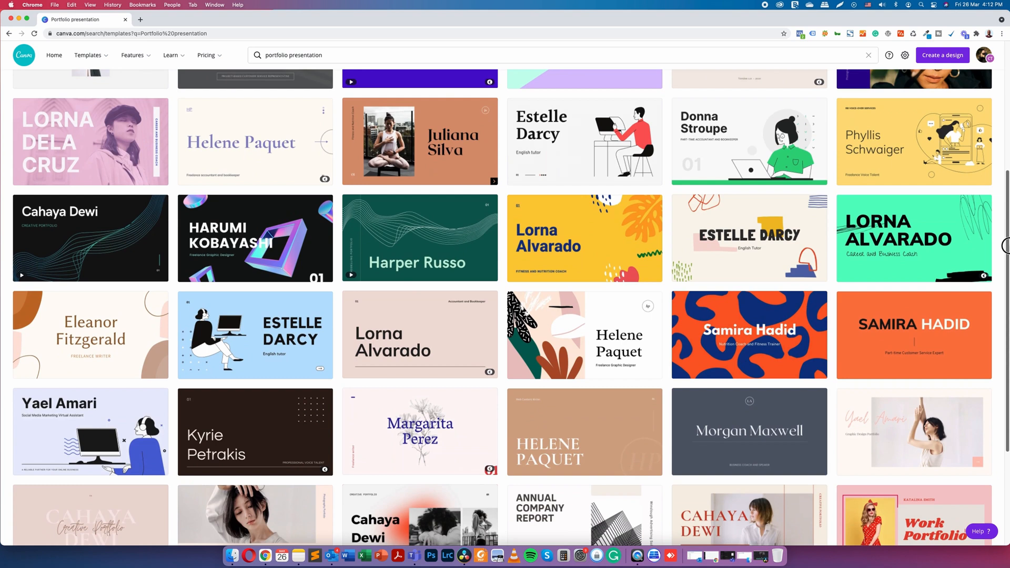
scroll("down", 3)
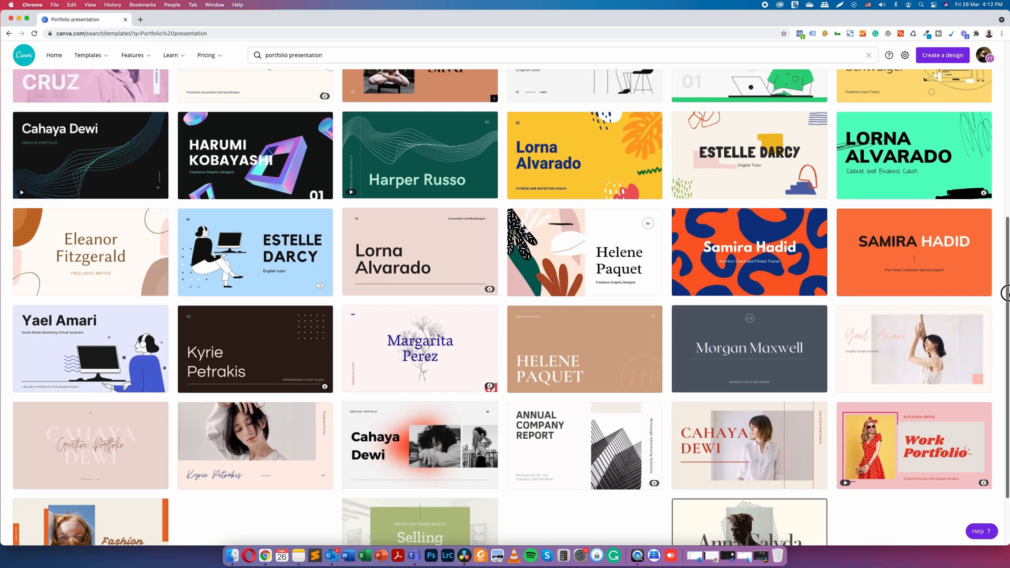
scroll("down", 3)
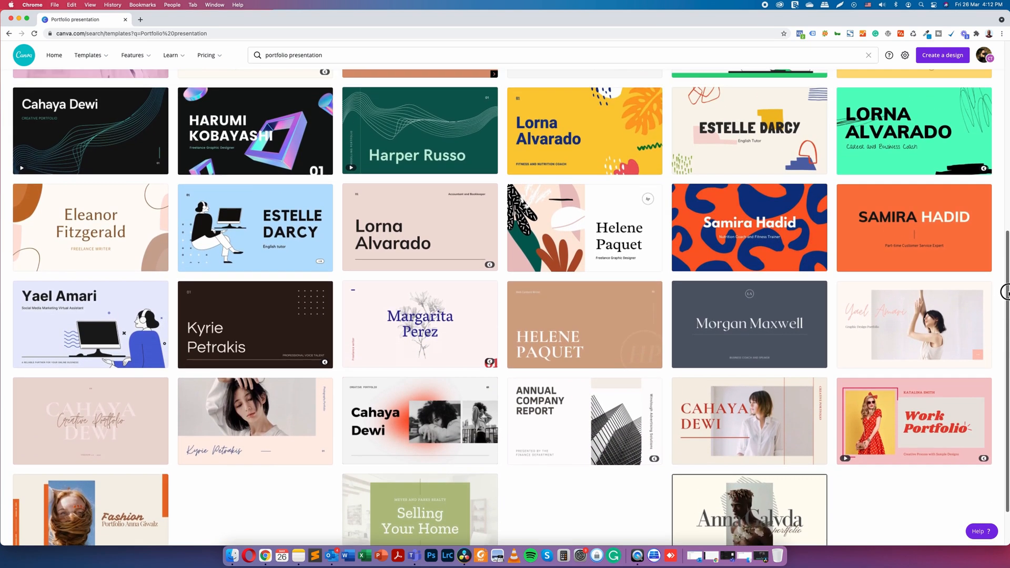
scroll("up", 3)
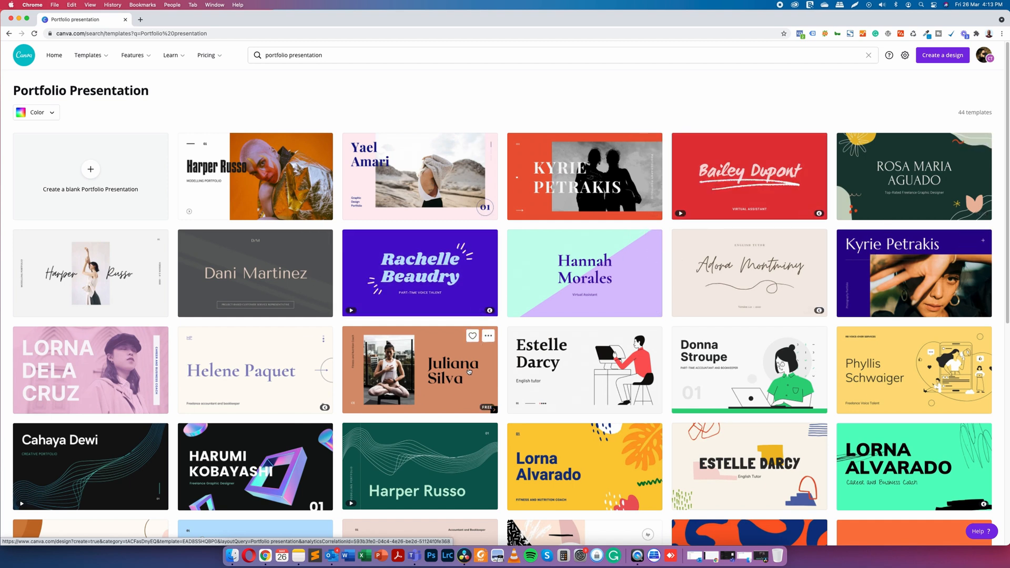
scroll("down", 3)
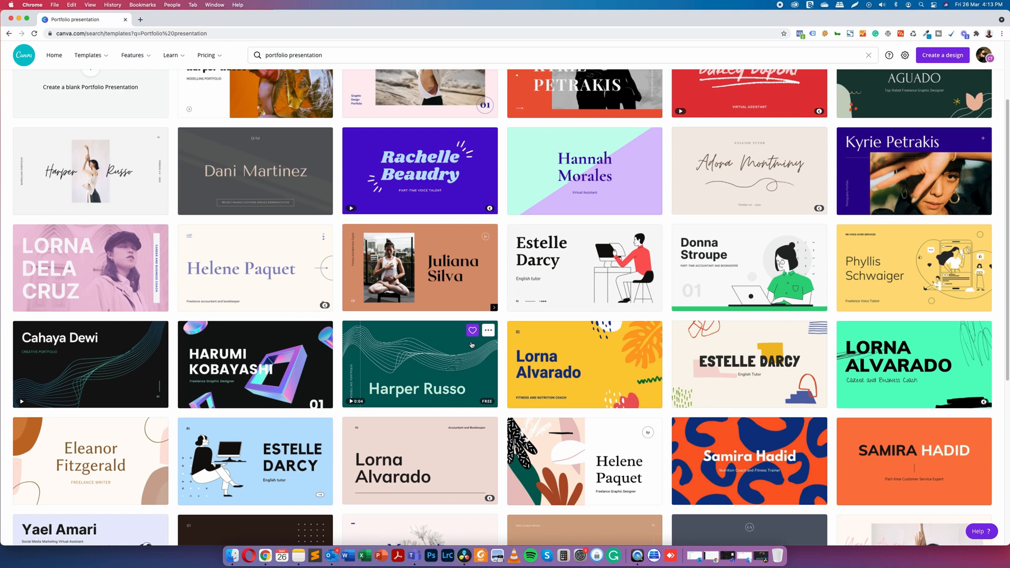
scroll("down", 3)
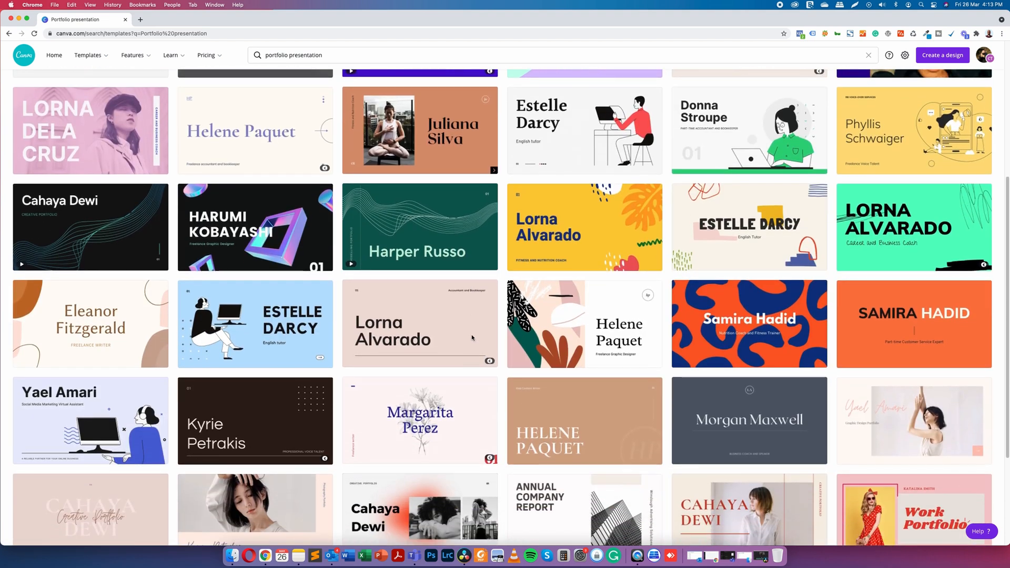
scroll("down", 3)
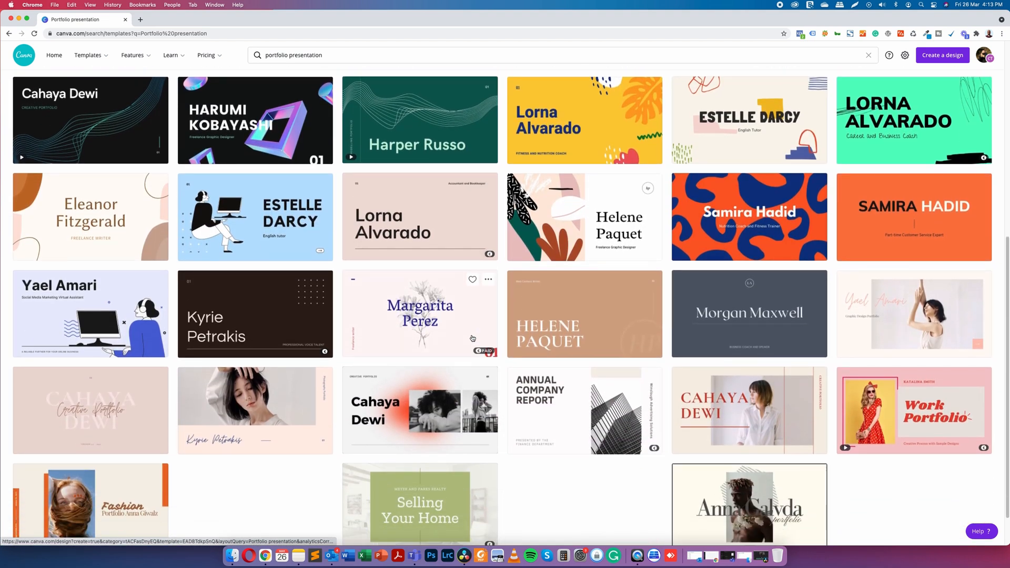
Open the Photography Portfolio for Beginners template at its Creative Portfolio title page.
left_click(420, 410)
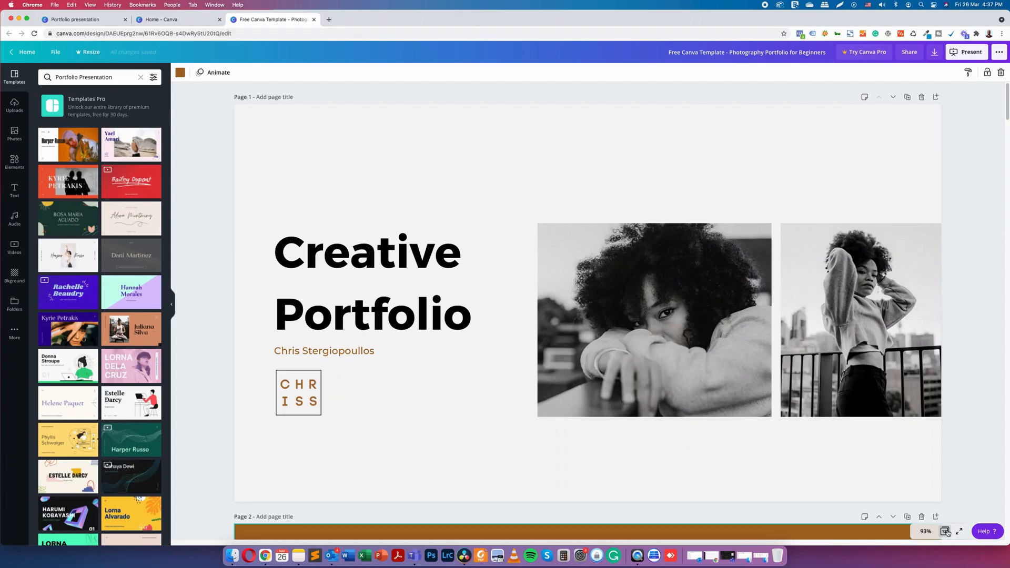
left_click(945, 531)
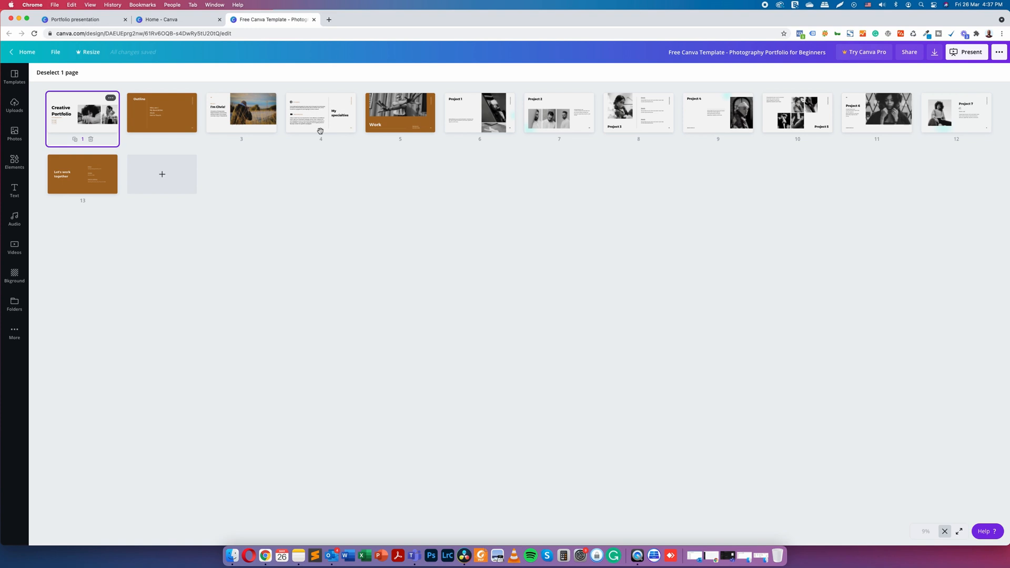
mouse_move(358, 189)
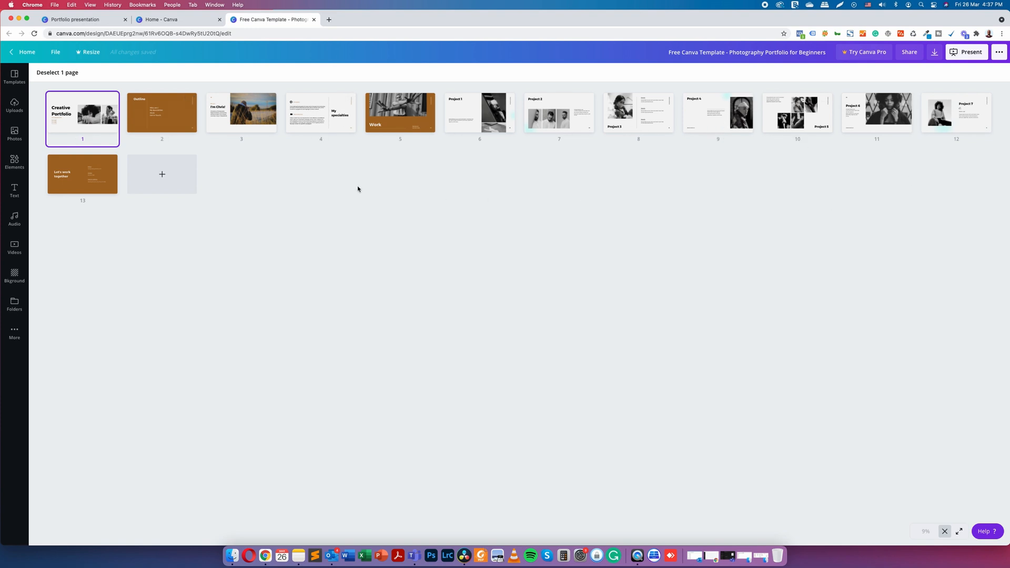
mouse_move(960, 528)
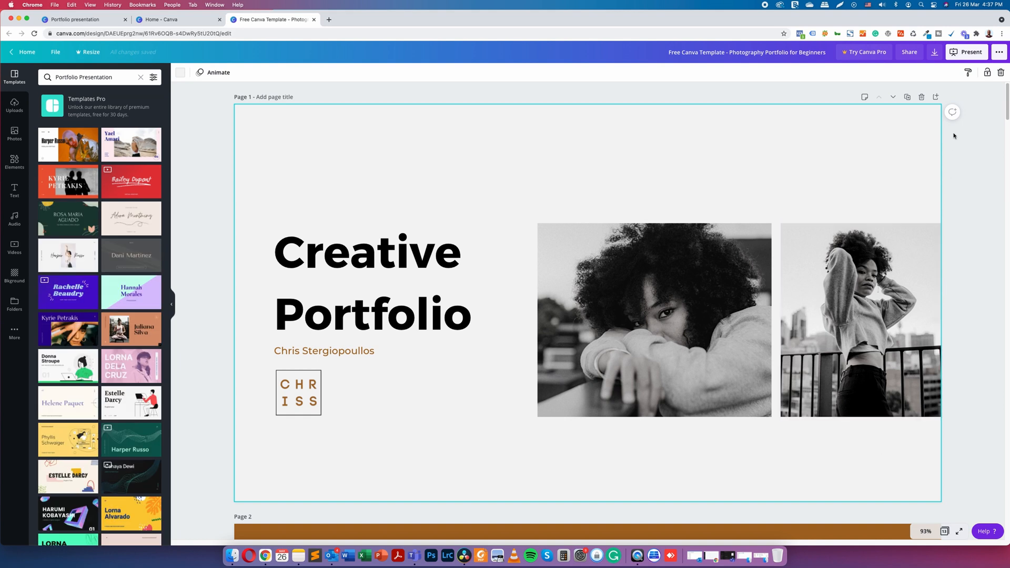
Scroll to pages 3 and 4, selecting page 3 and inspecting the specialties text group.
scroll("down", 3)
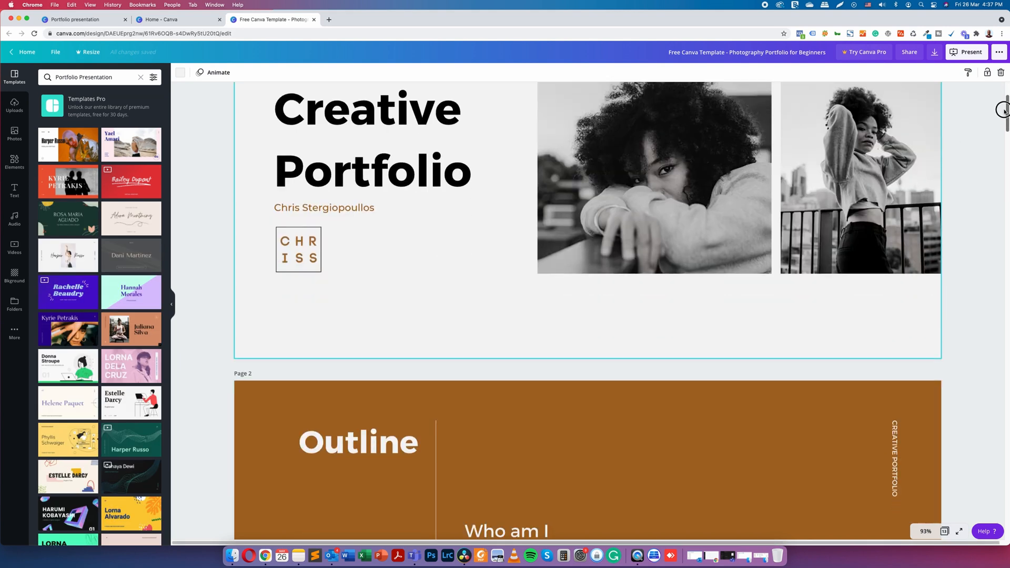
scroll("down", 3)
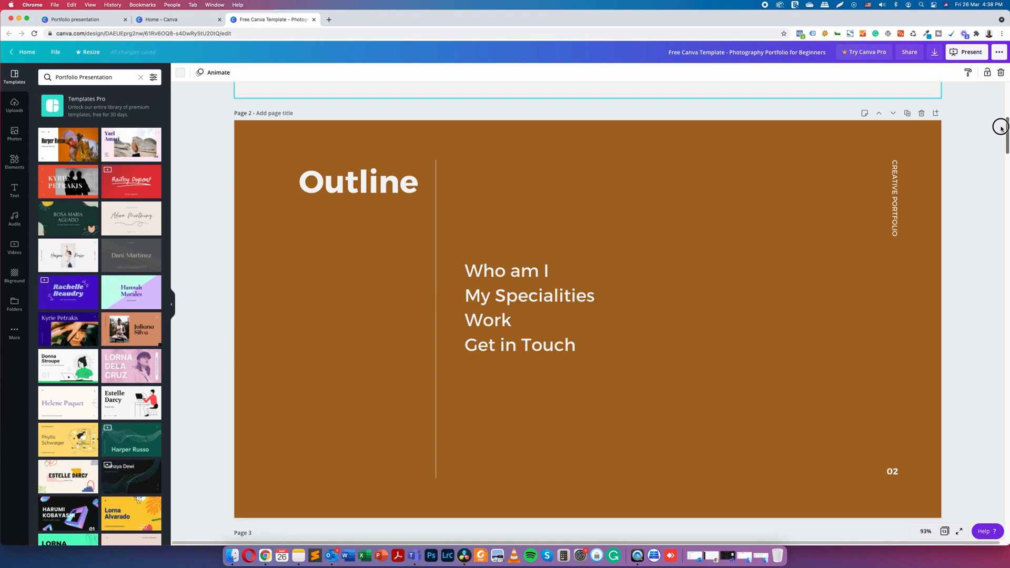
scroll("down", 3)
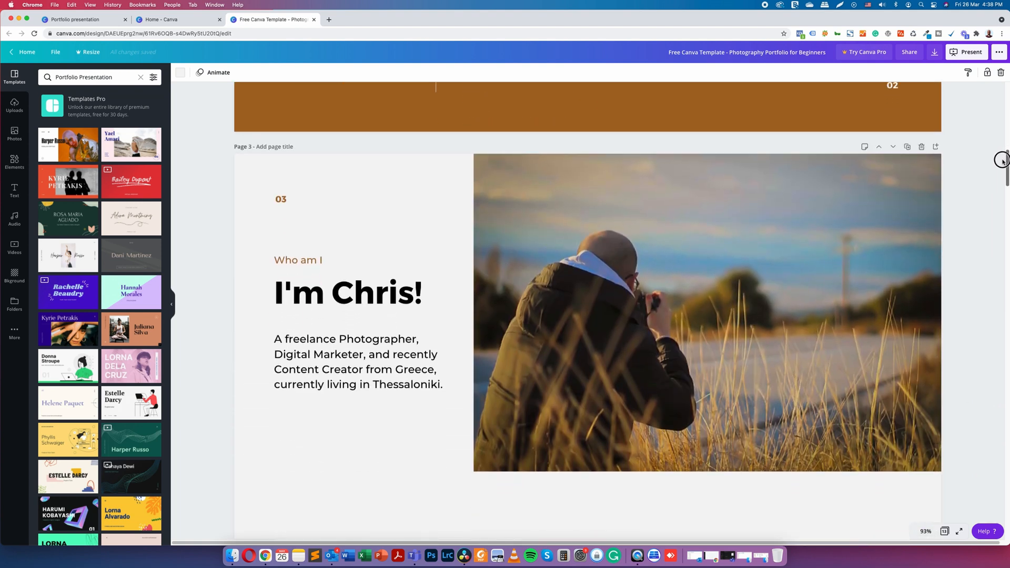
scroll("down", 3)
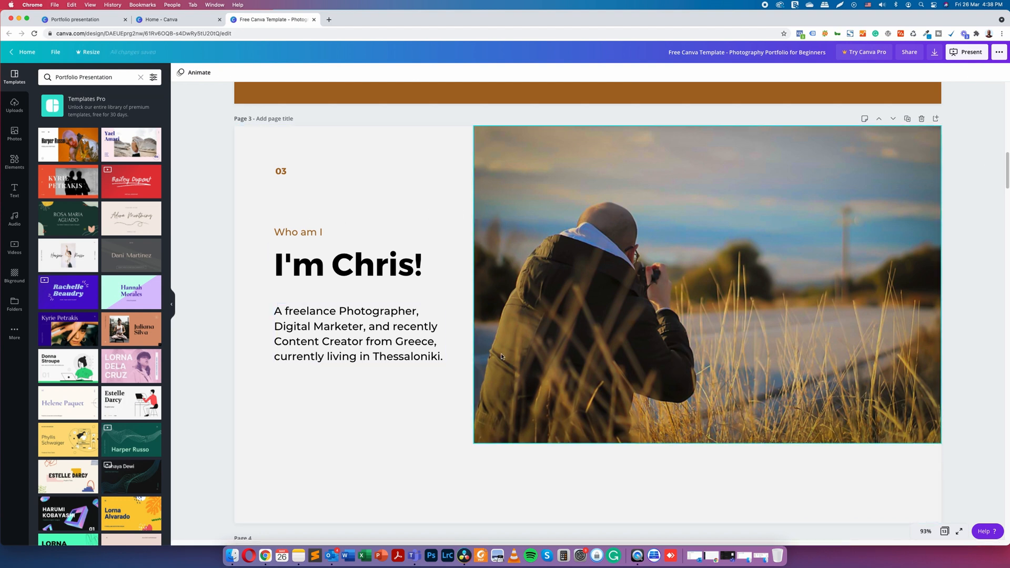
left_click(389, 442)
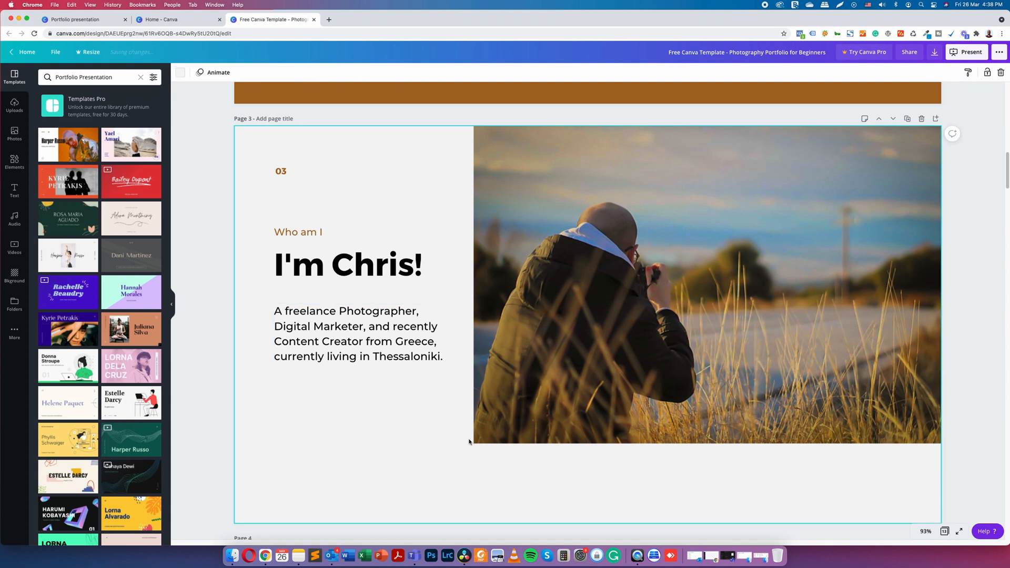
mouse_move(991, 167)
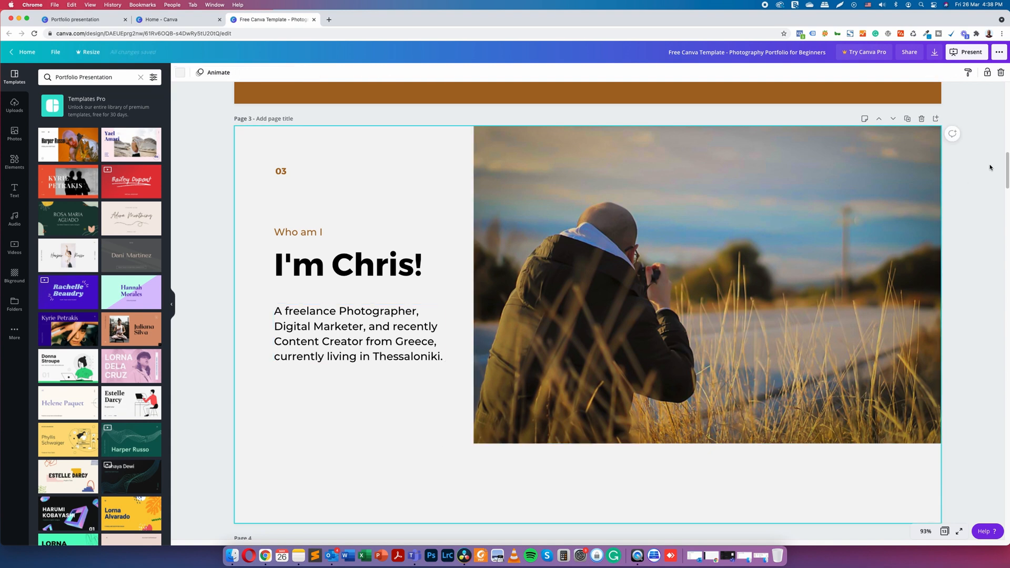
scroll("down", 3)
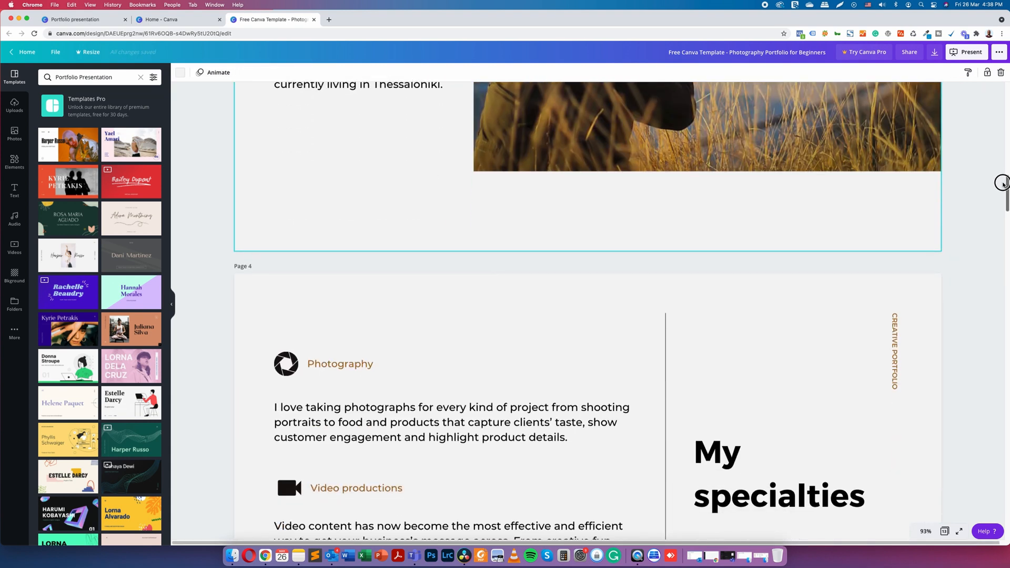
scroll("down", 3)
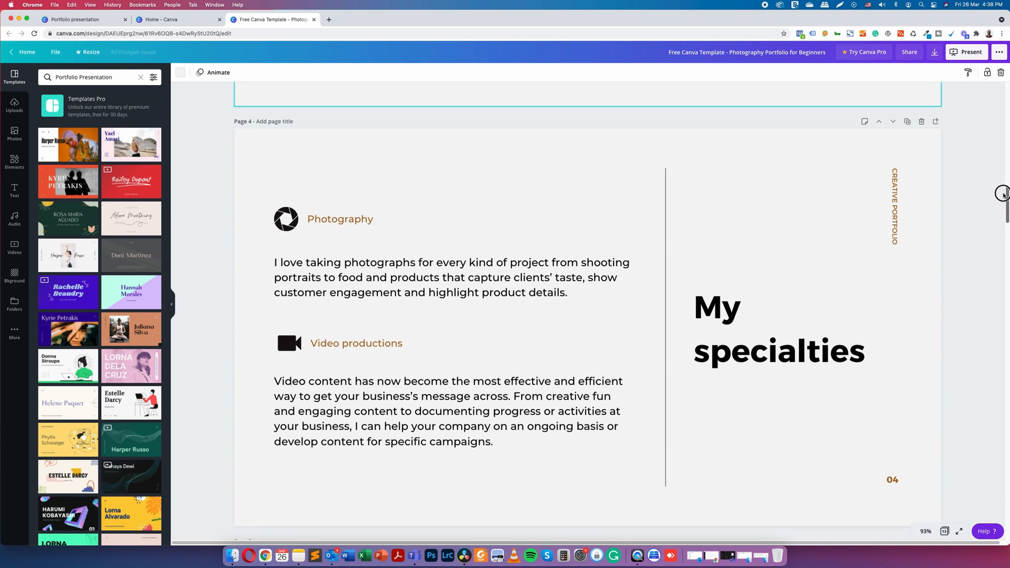
left_click(377, 253)
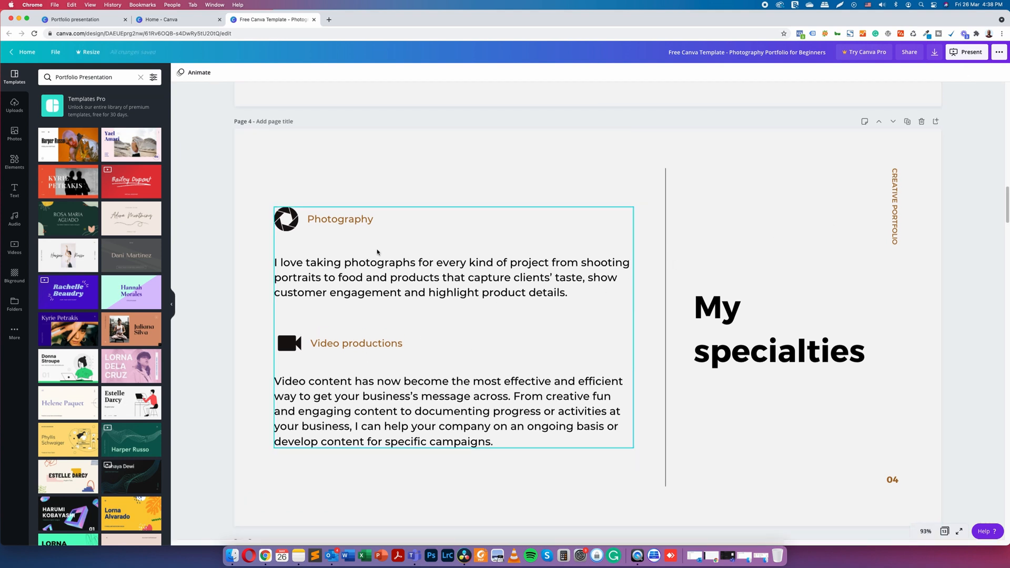
mouse_move(433, 415)
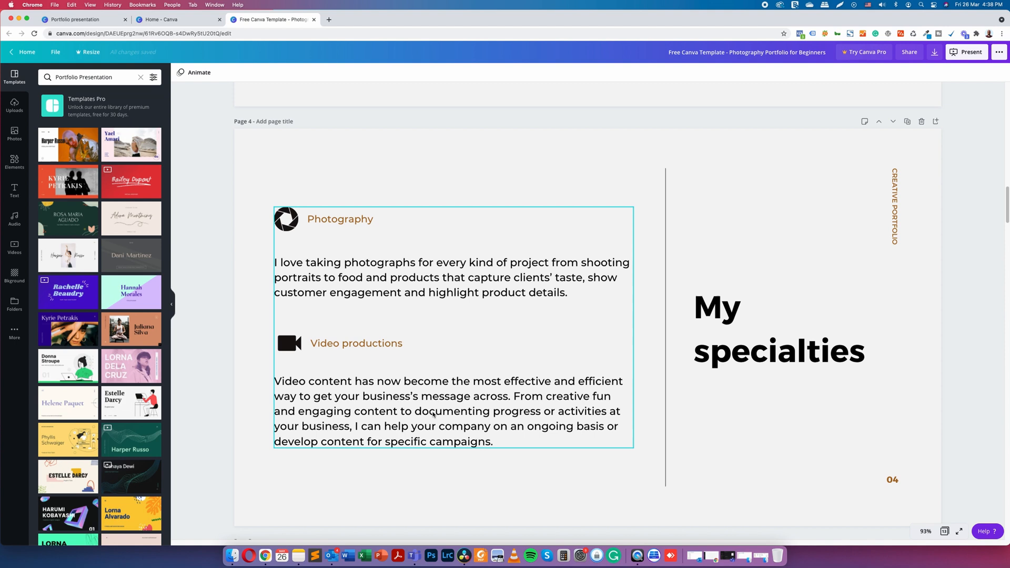
left_click(943, 385)
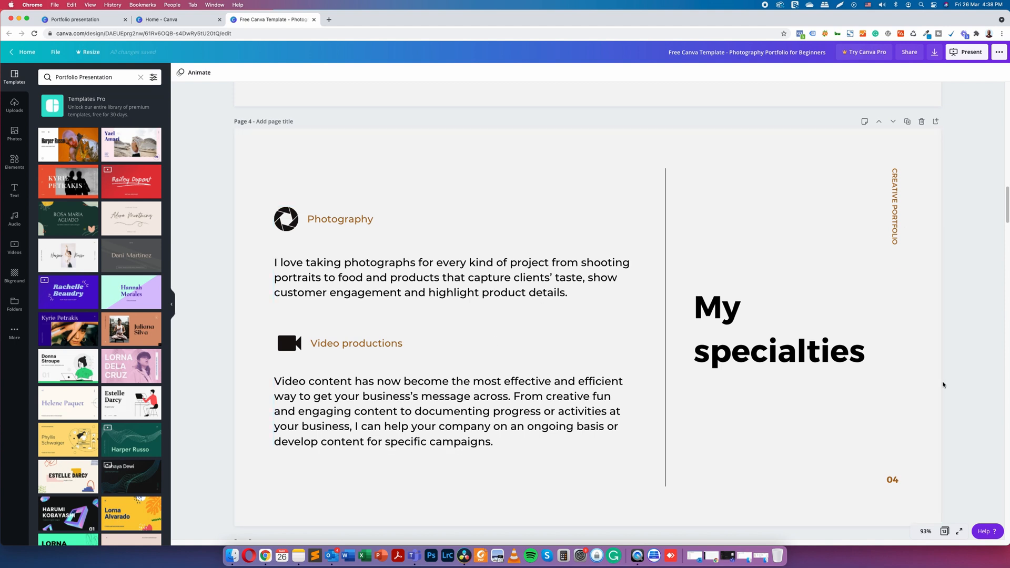
Scroll through the remaining pages to the final 'Let's work together' page.
scroll("down", 3)
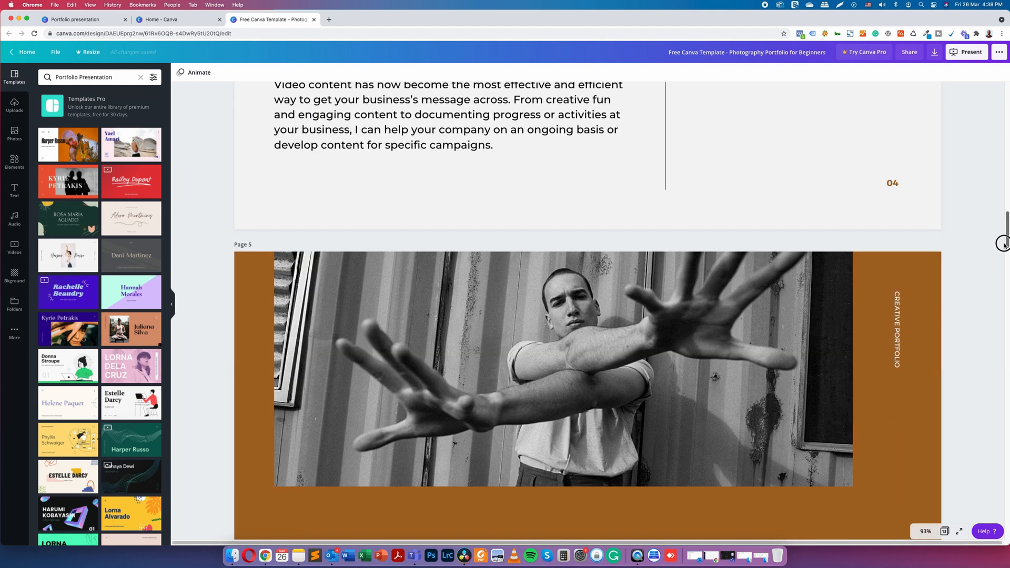
scroll("down", 3)
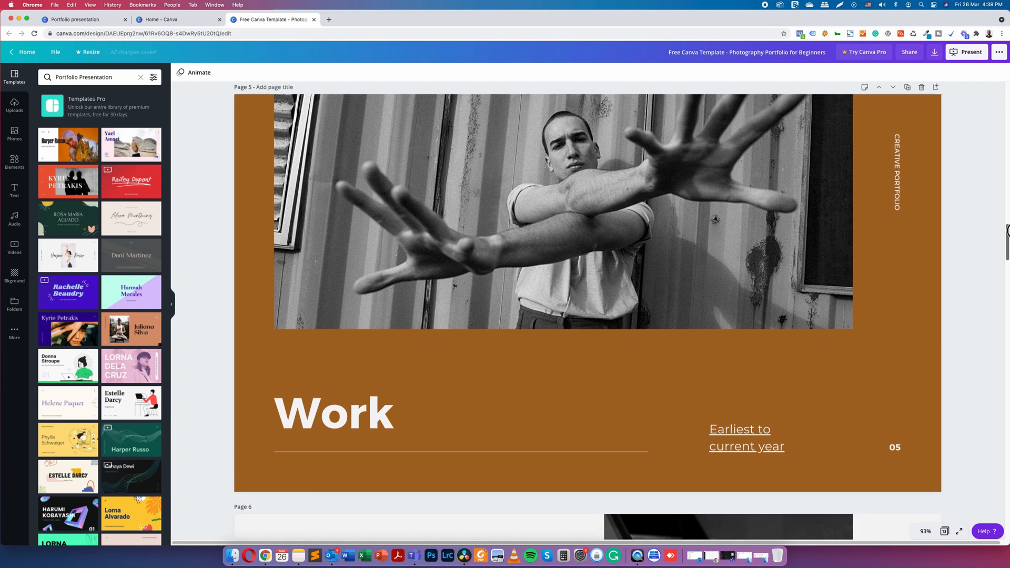
scroll("down", 3)
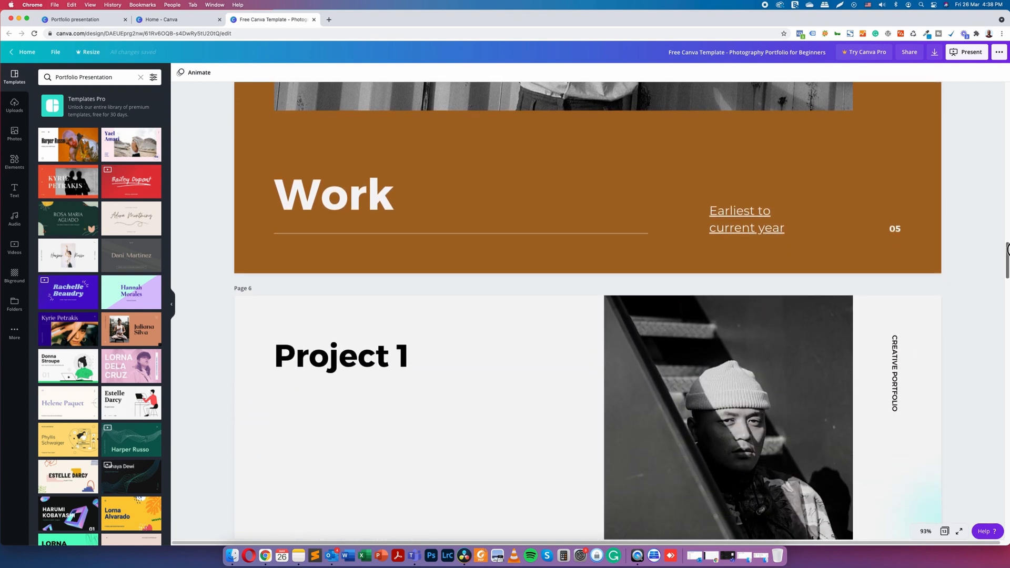
scroll("down", 3)
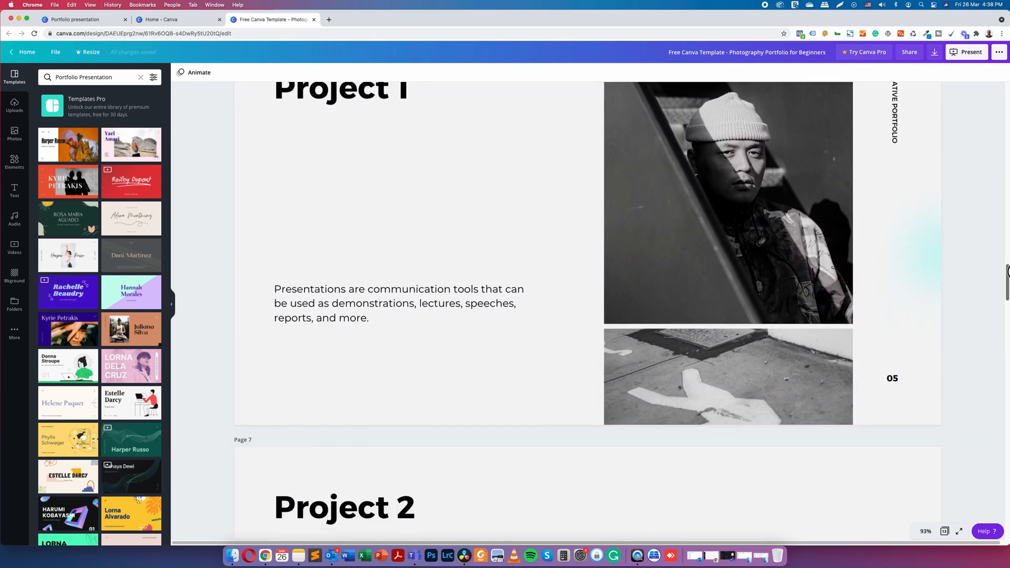
scroll("down", 3)
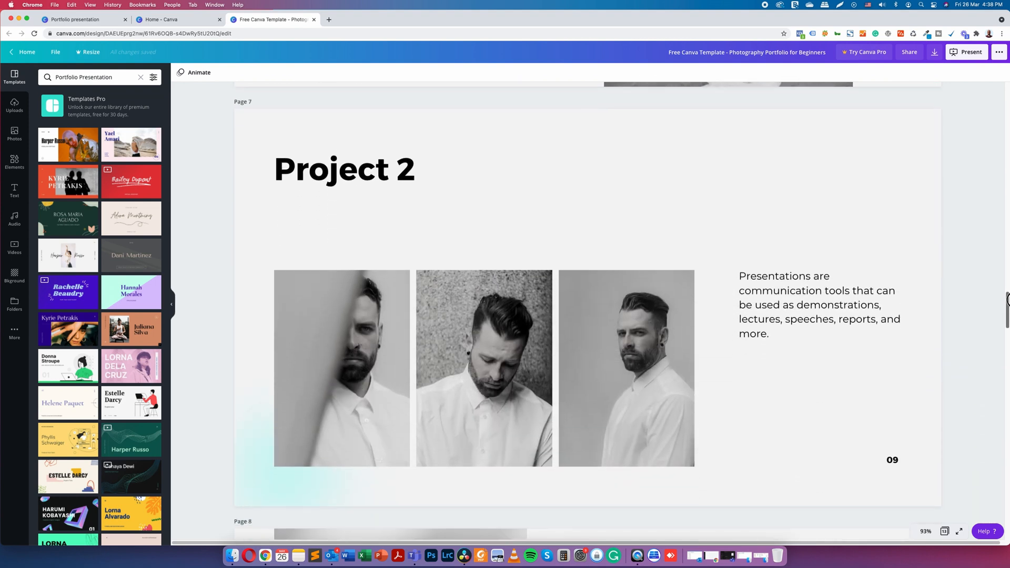
scroll("down", 3)
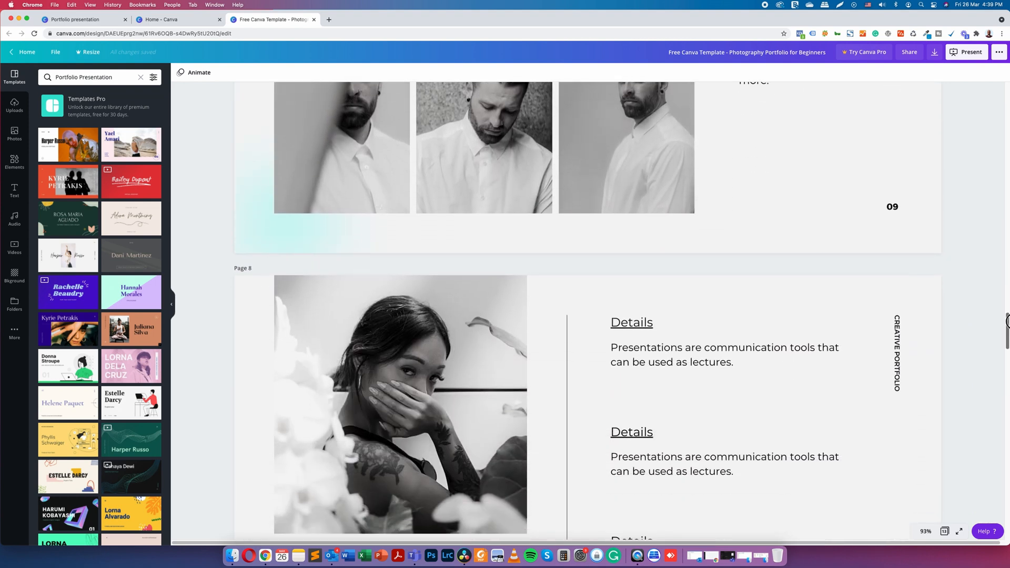
scroll("down", 3)
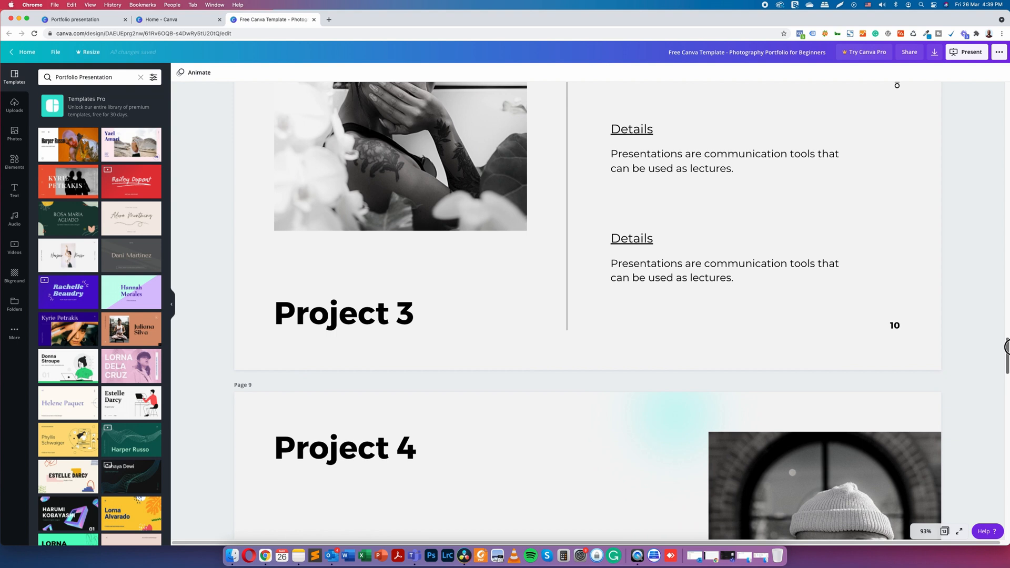
scroll("down", 3)
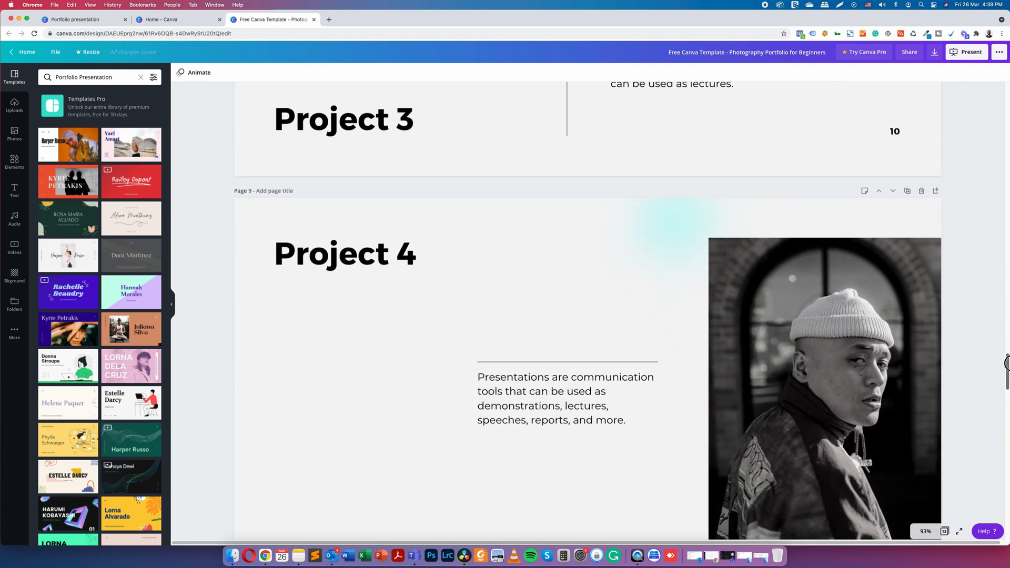
scroll("down", 3)
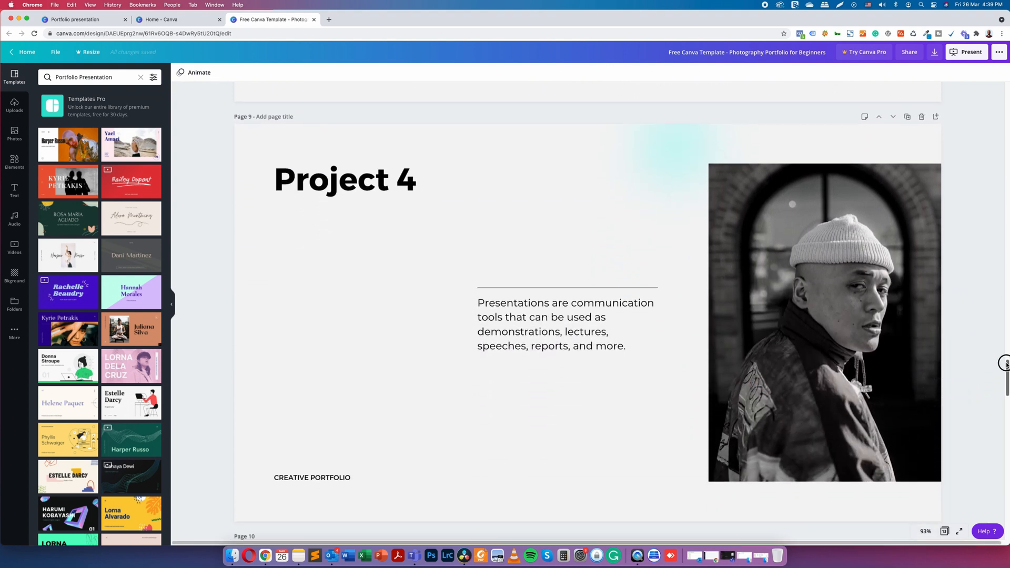
scroll("down", 3)
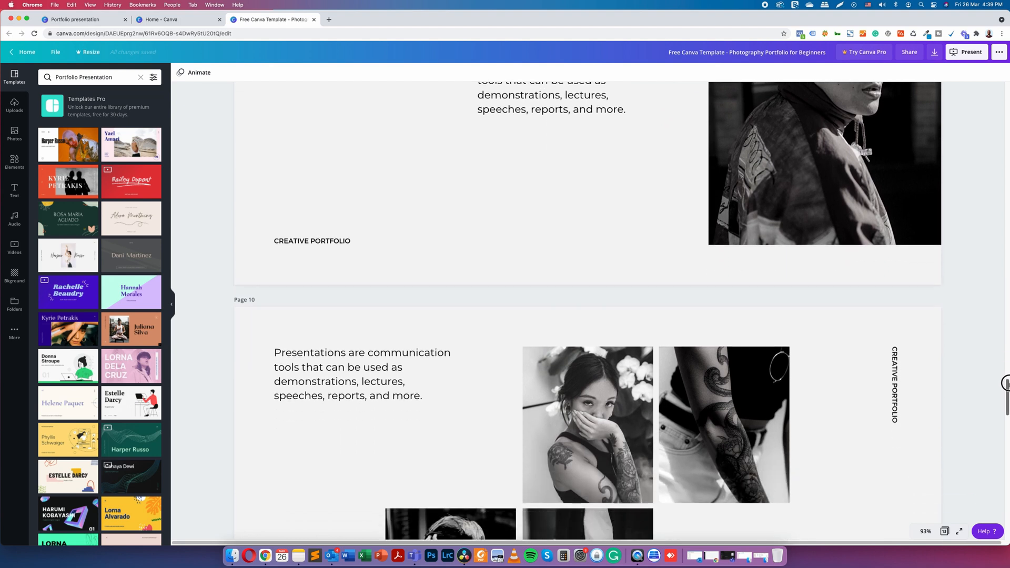
scroll("down", 3)
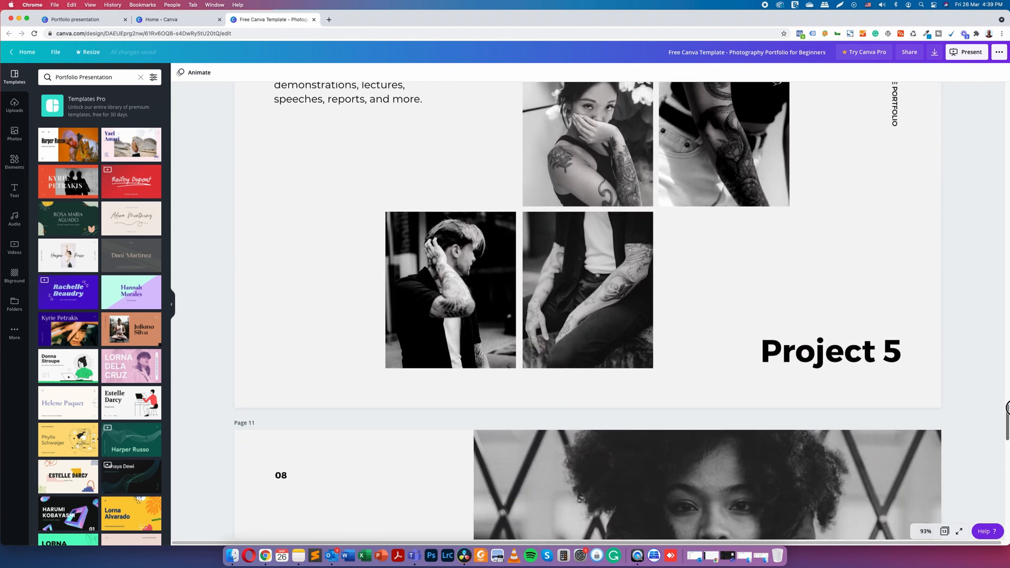
scroll("down", 3)
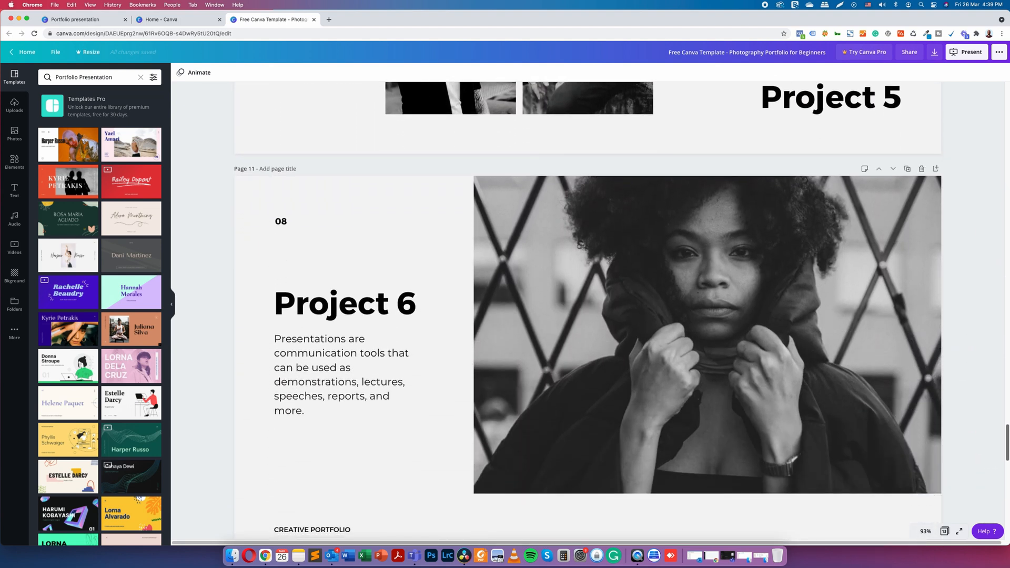
scroll("down", 3)
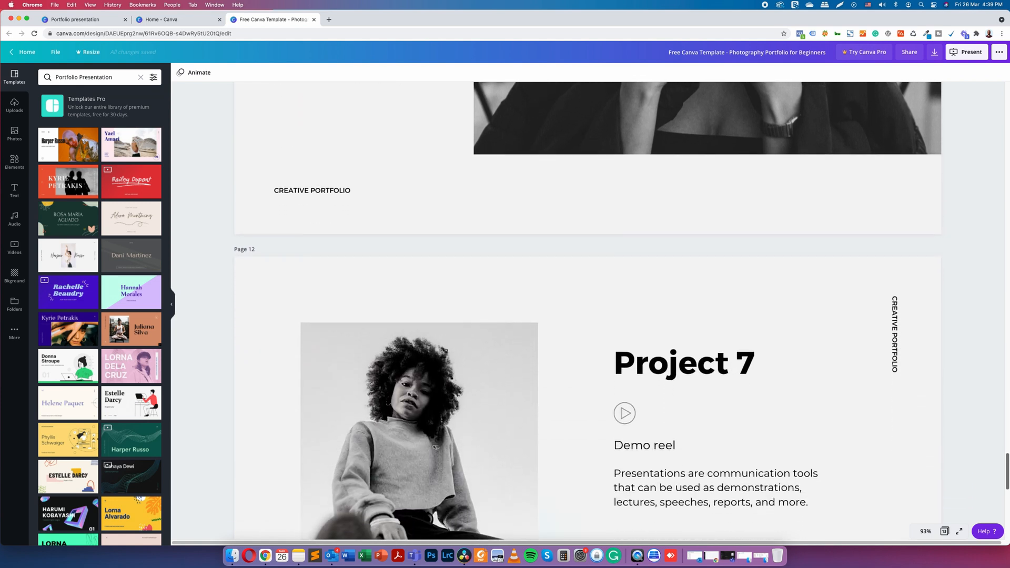
scroll("down", 3)
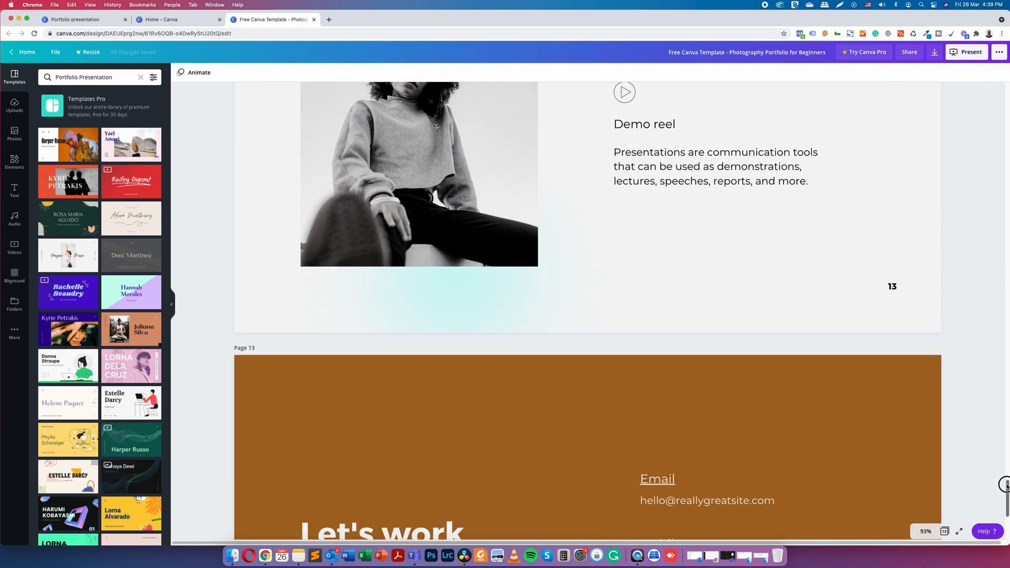
scroll("down", 3)
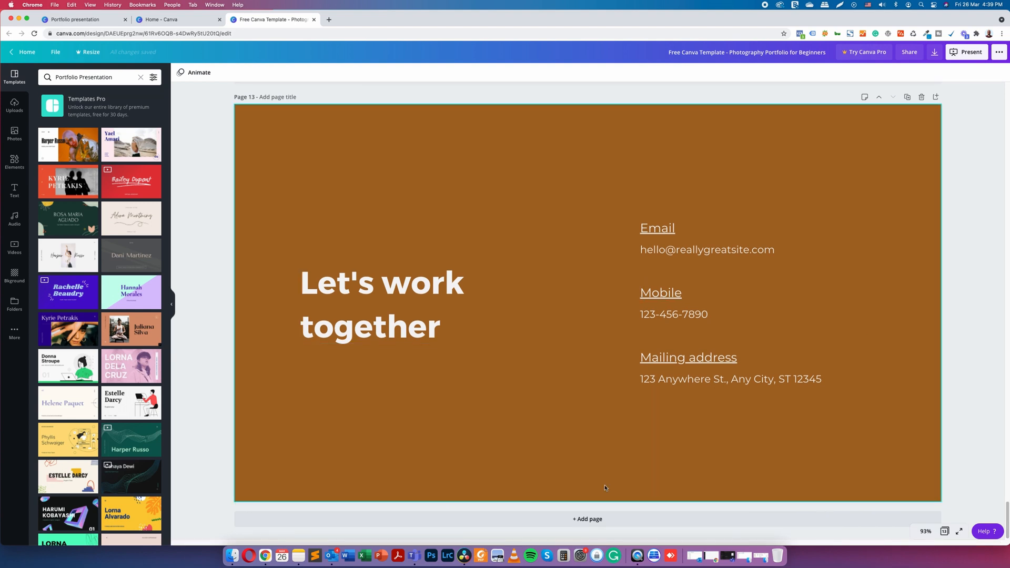
mouse_move(905, 482)
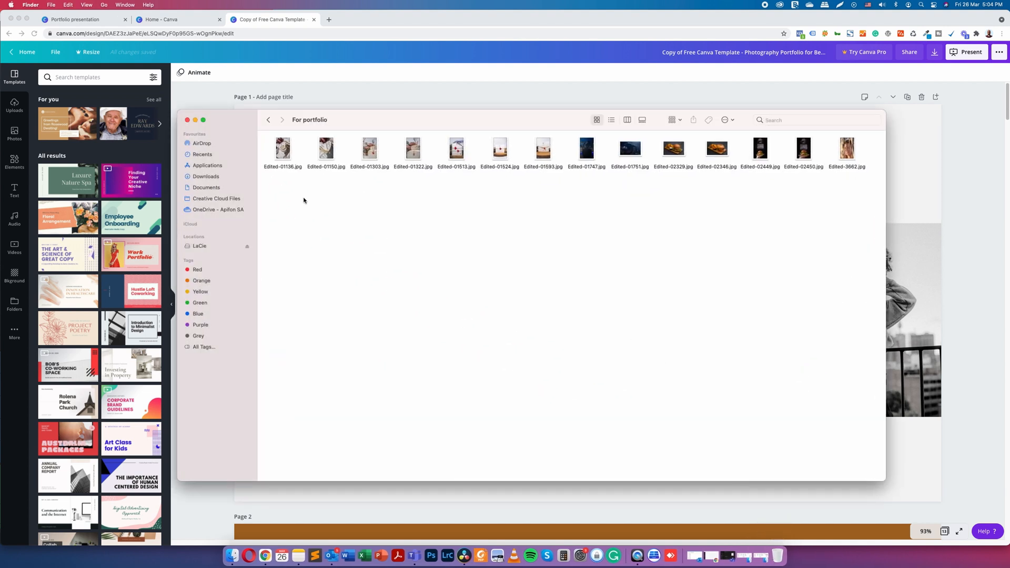
Select all photos in the For portfolio folder and return to Canva's uploads.
key("cmd+a")
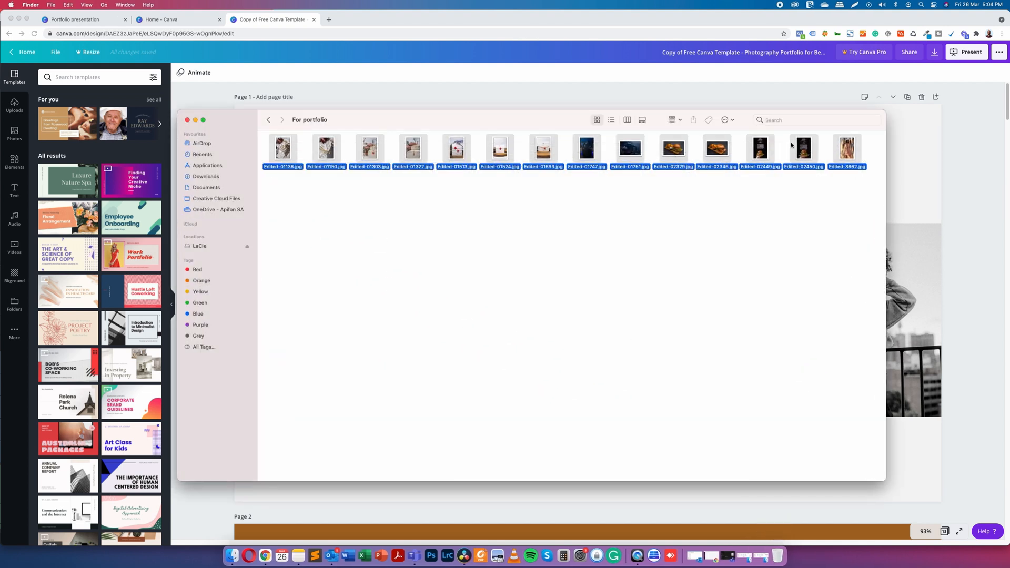
left_click(14, 103)
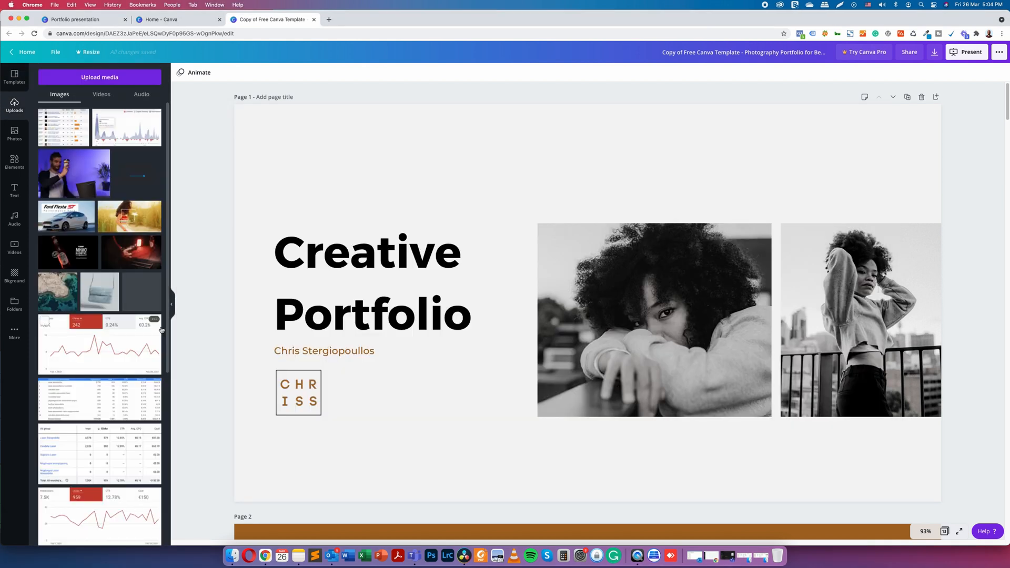
Place uploaded jewellery photos on Project 2 and burger photos on Project 1.
scroll("down", 3)
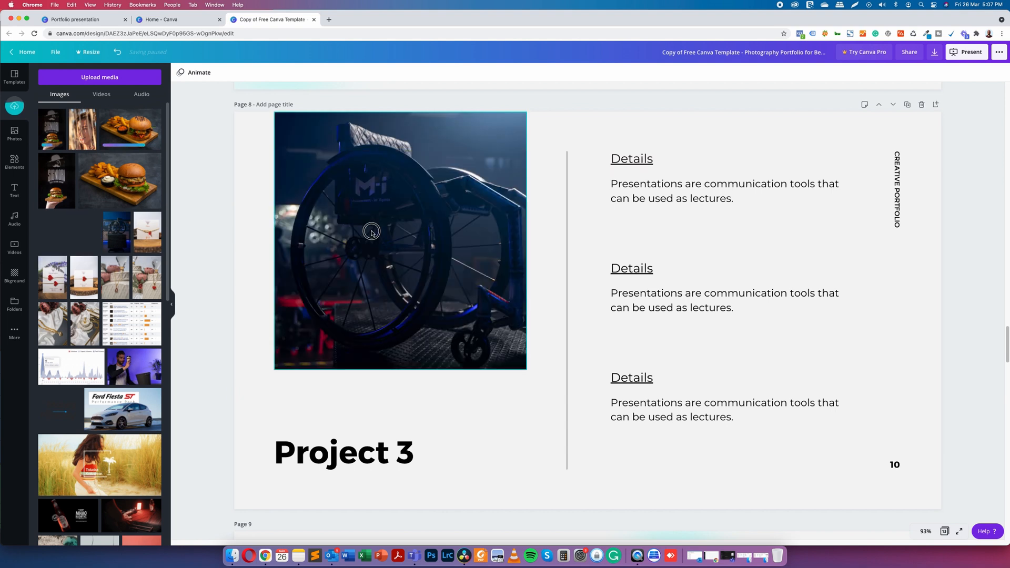
left_click(400, 241)
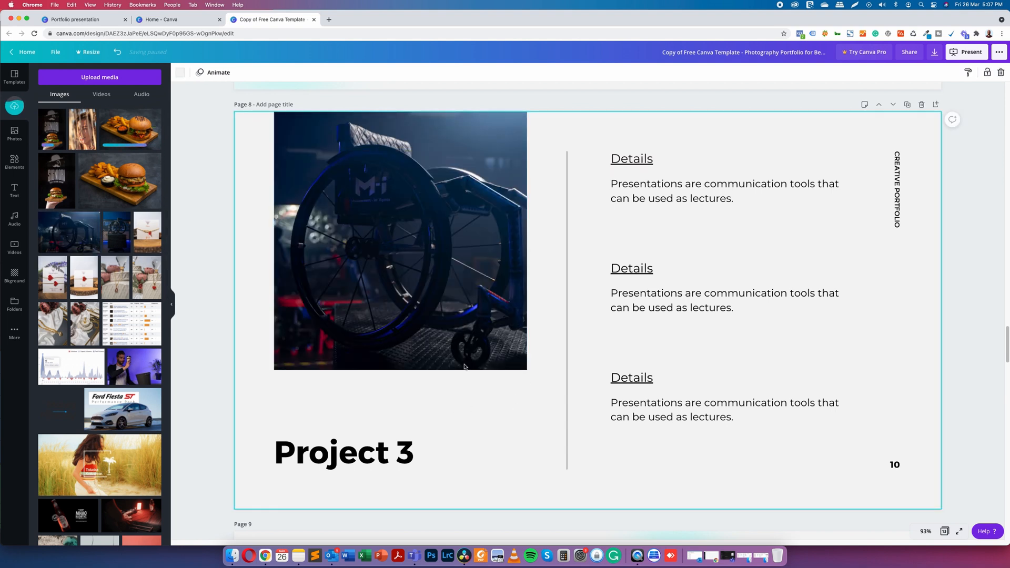
scroll("up", 3)
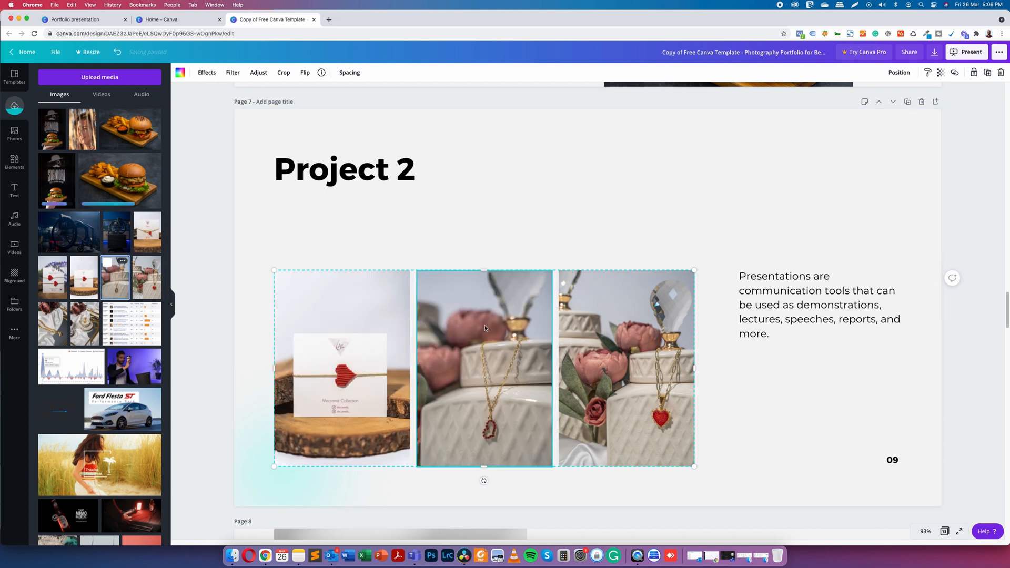
left_click(232, 72)
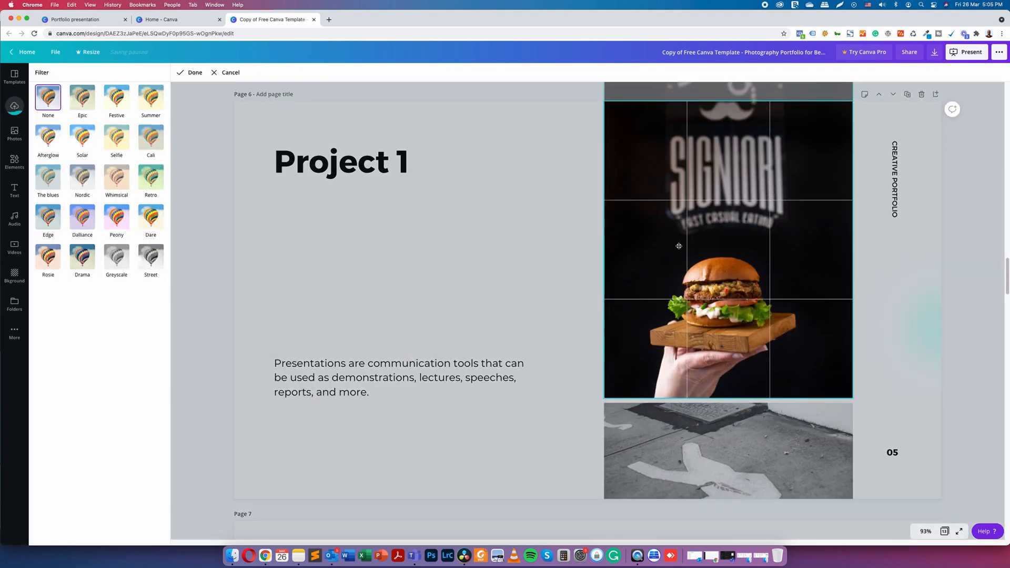
left_click(195, 72)
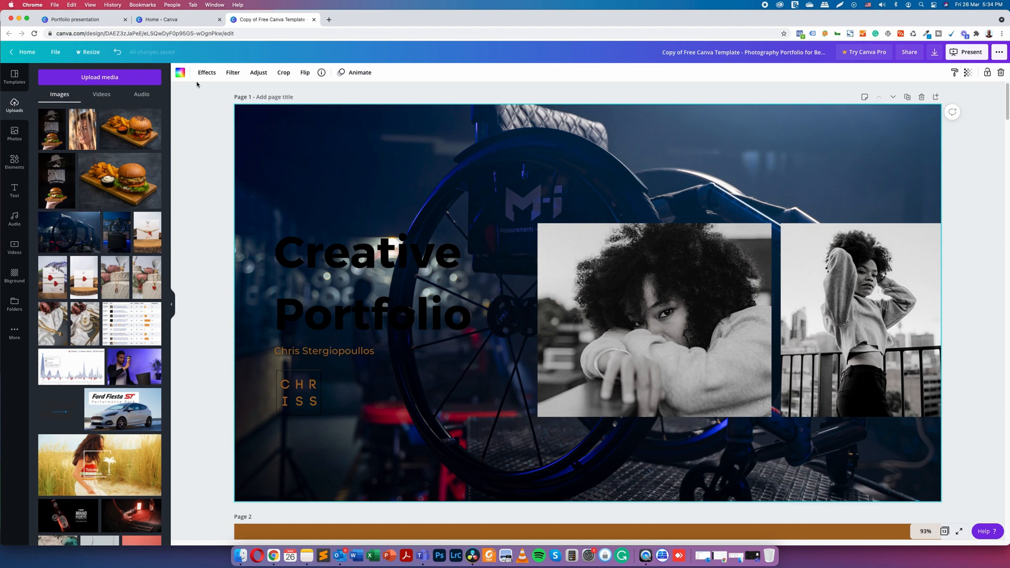
Pick a document palette colour for the cover page.
left_click(180, 72)
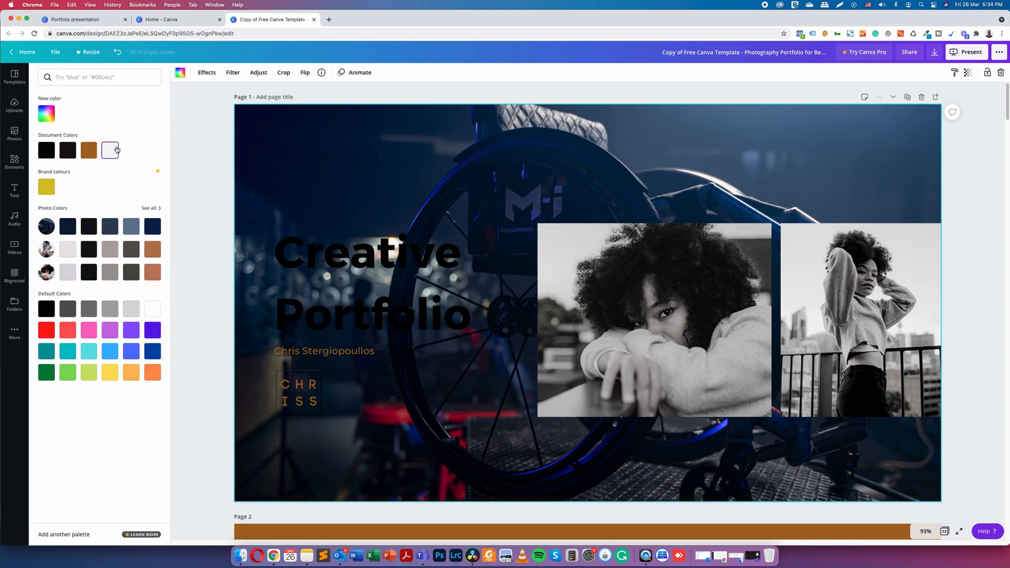
left_click(110, 150)
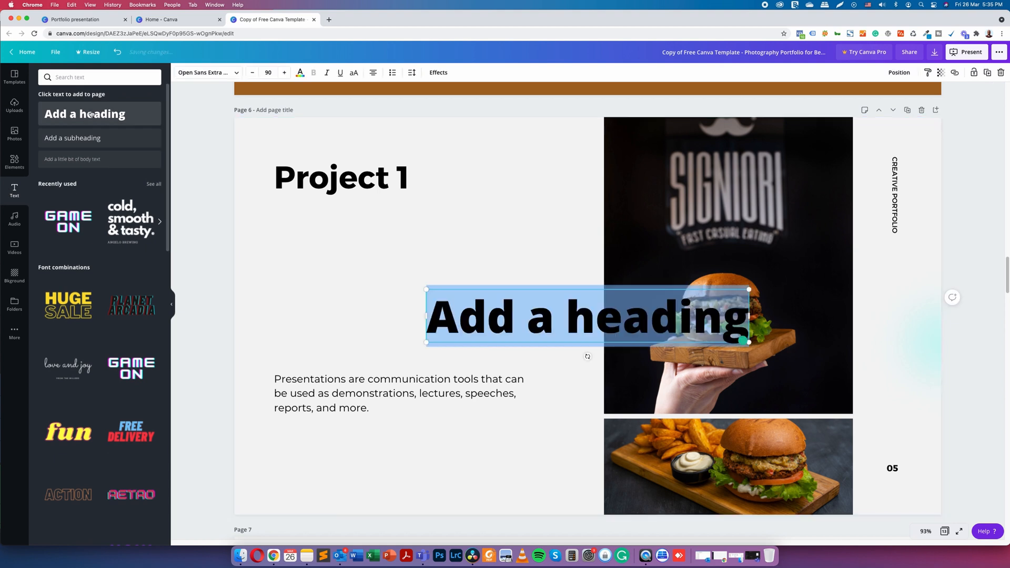
Add a 'Food' heading and move it to where the Project 1 title was.
left_click(14, 161)
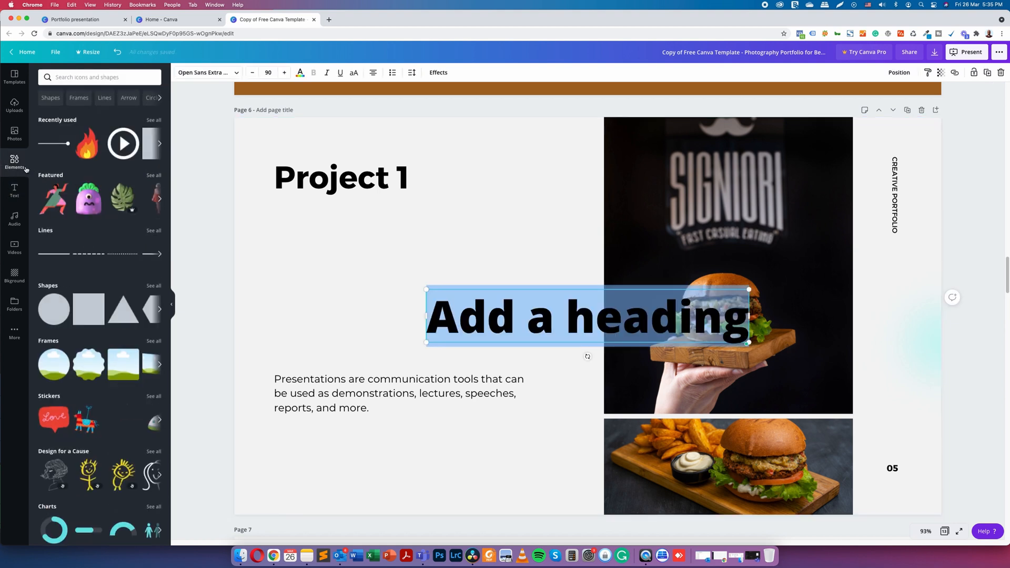
scroll("down", 3)
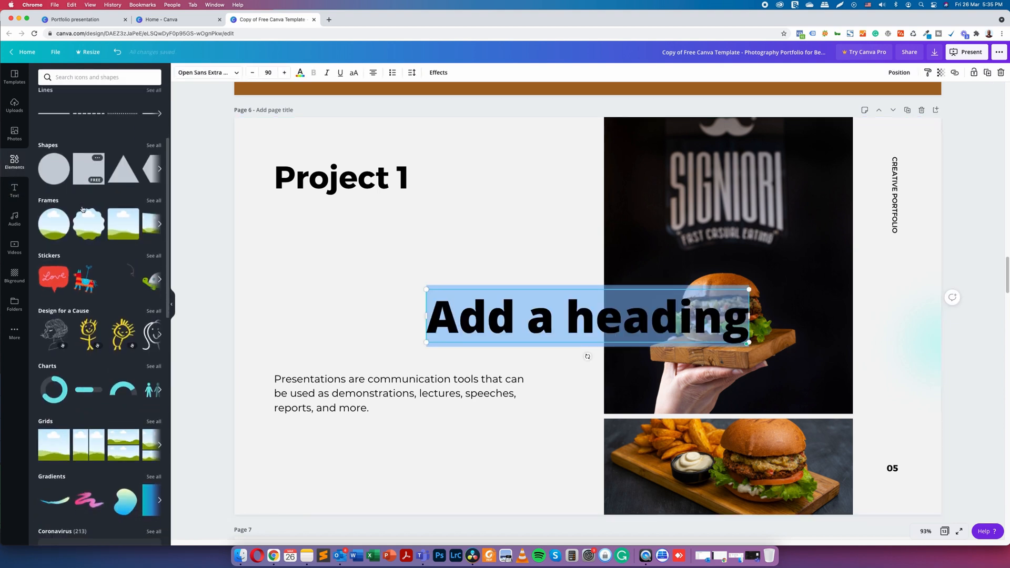
scroll("up", 3)
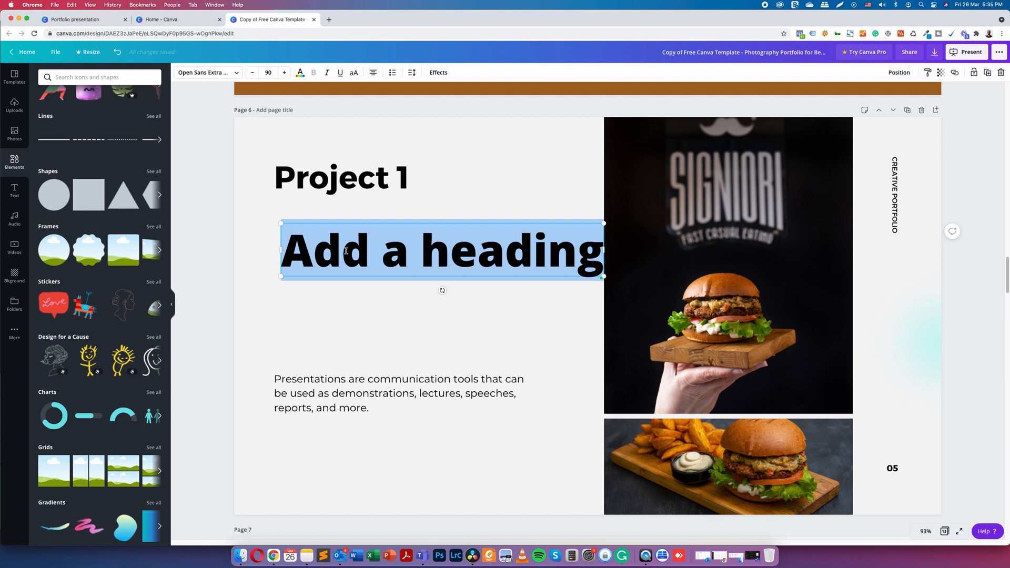
type("Food")
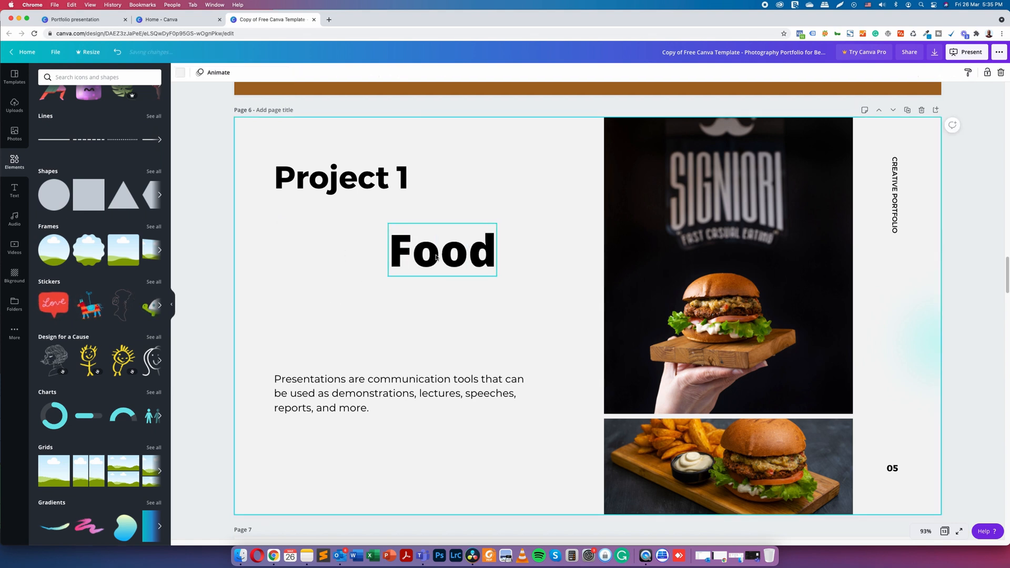
key("Backspace")
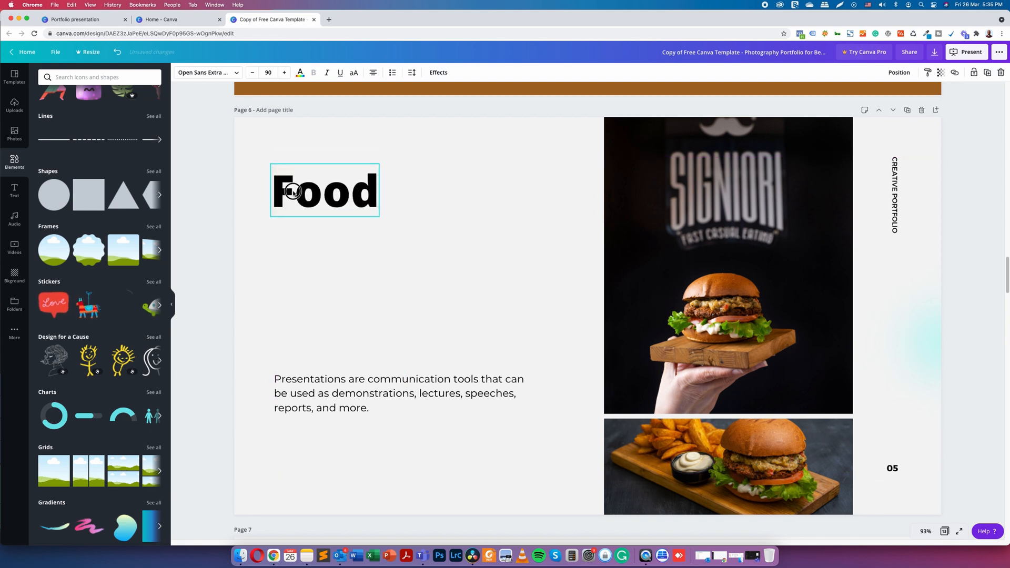
left_click(551, 279)
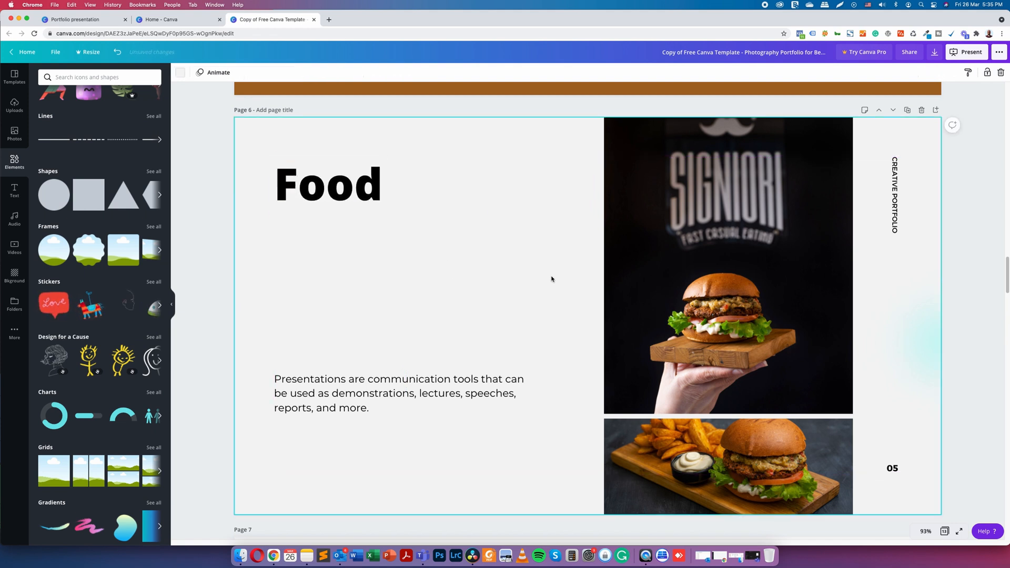
left_click(14, 105)
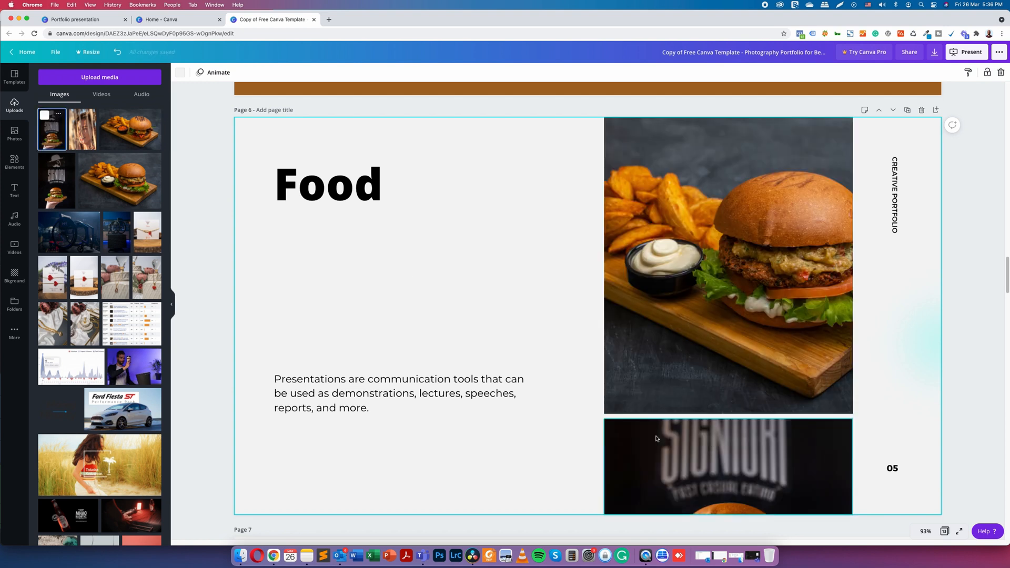
Set the top burger photo's brightness to 30.
left_click(729, 264)
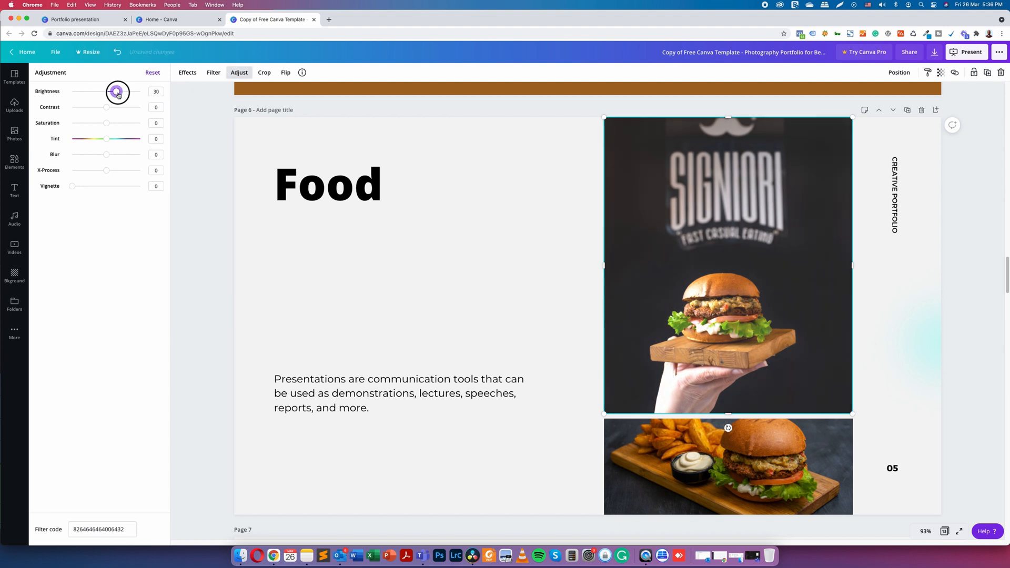
left_click(399, 393)
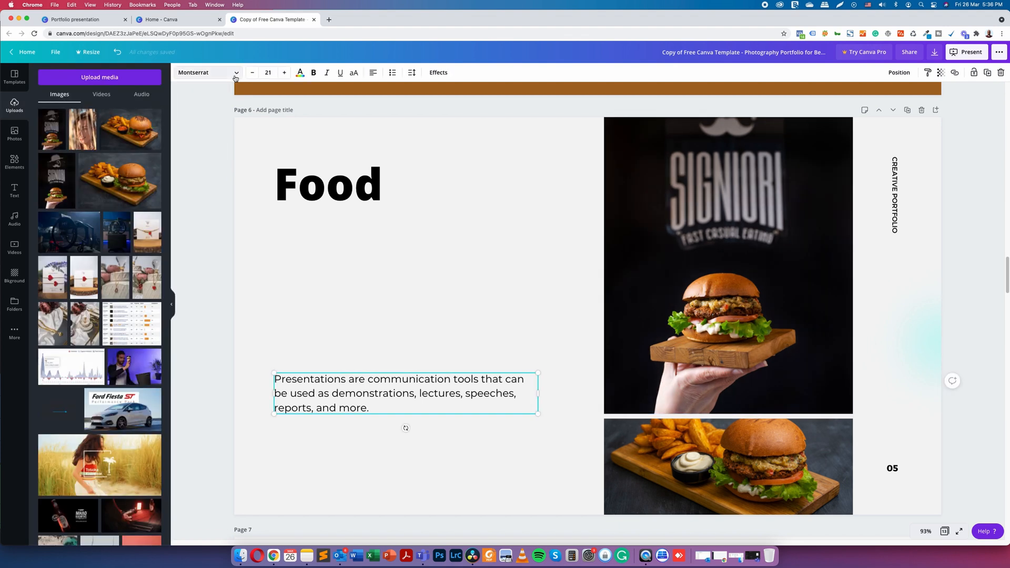
left_click(206, 72)
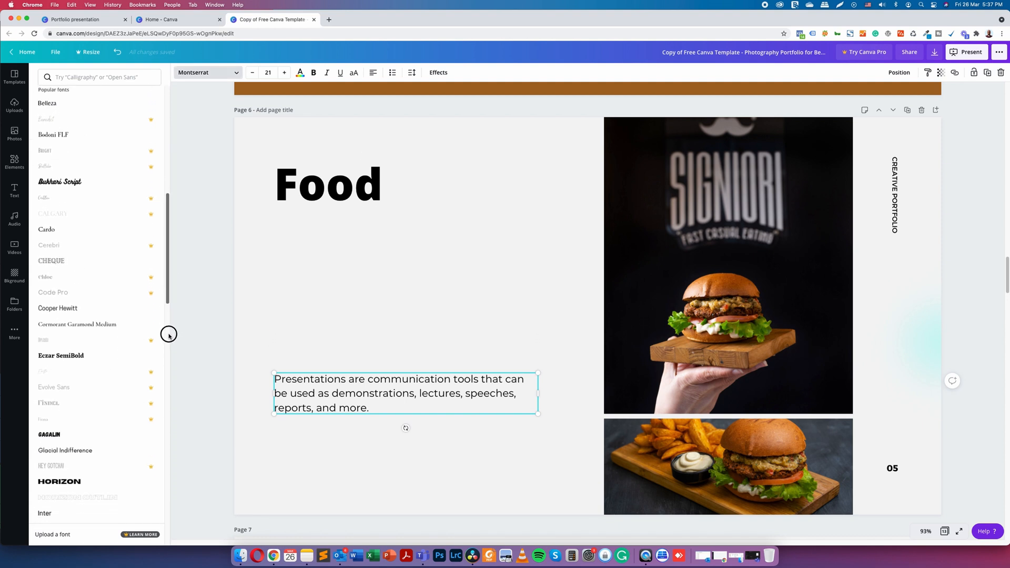
Rewrite the paragraph about food photography capturing a dish's best traits and deliciousness.
scroll("down", 3)
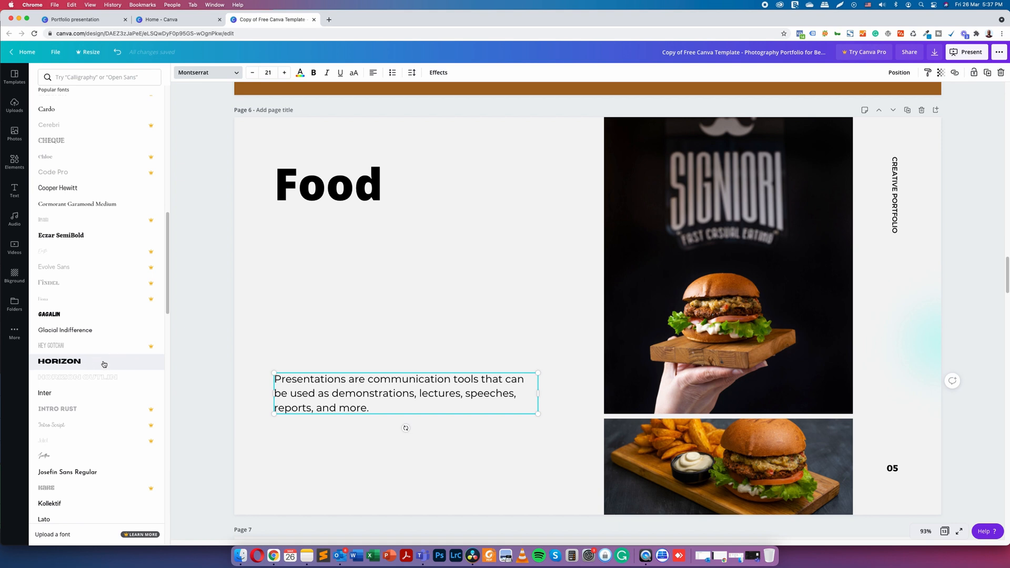
left_click(59, 361)
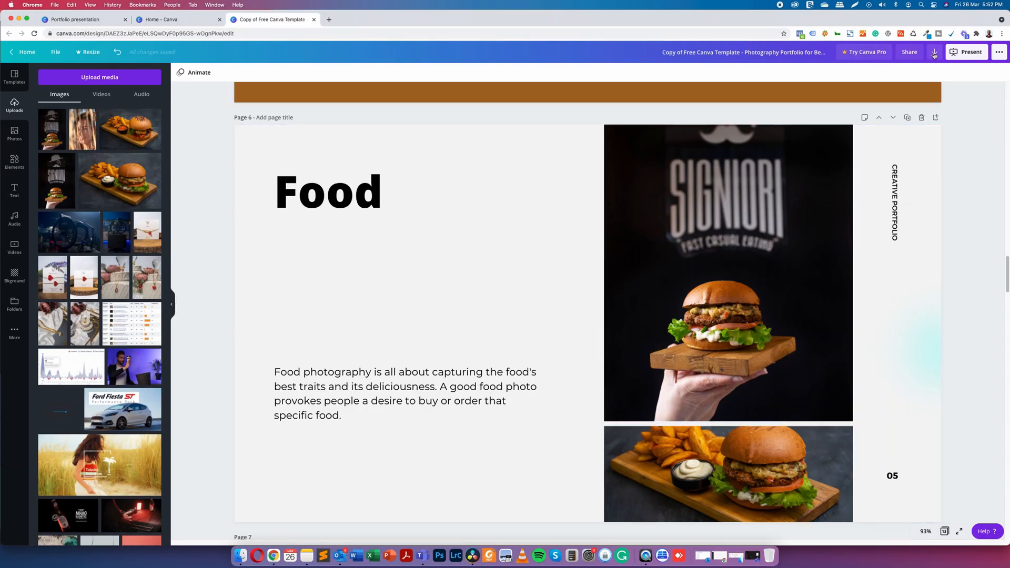
Set the download to PDF Standard covering all 13 pages, then close the download options.
left_click(934, 52)
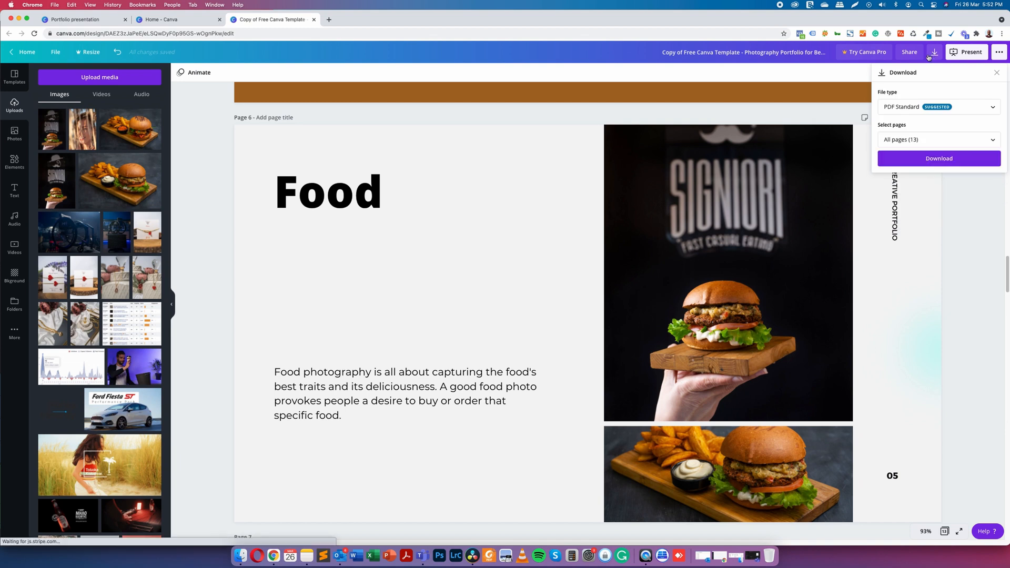
left_click(939, 106)
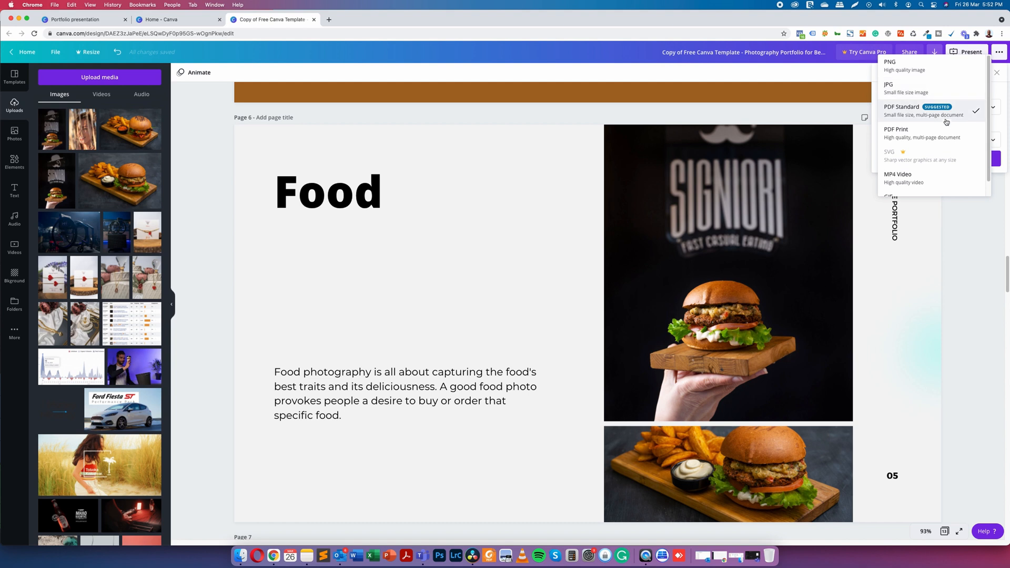
scroll("down", 3)
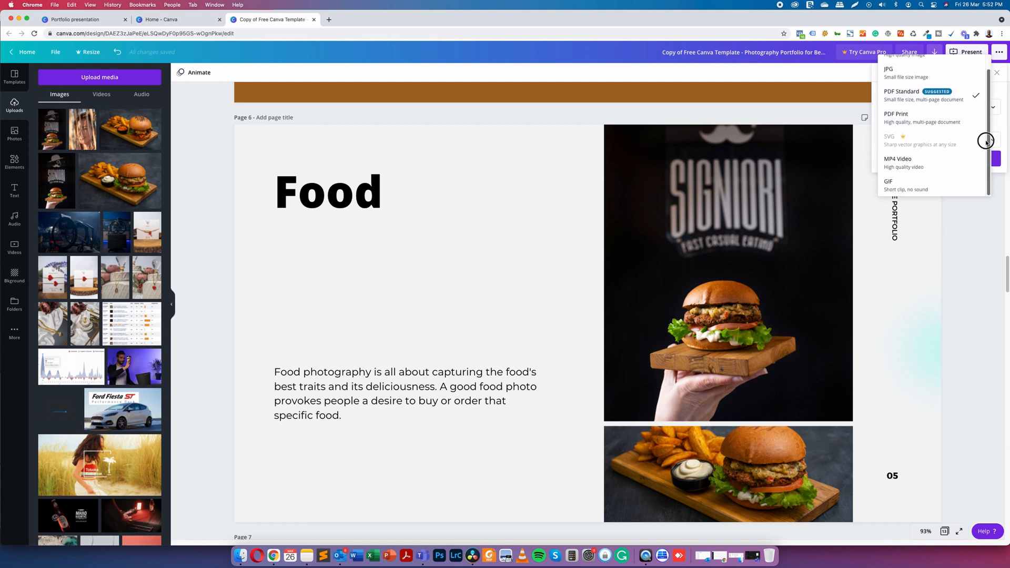
left_click(923, 95)
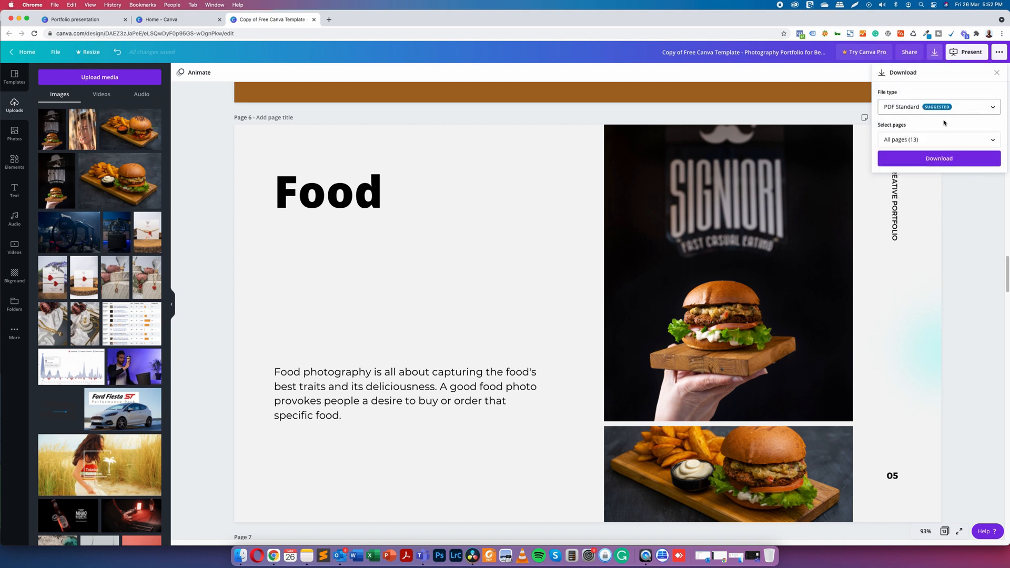
left_click(938, 140)
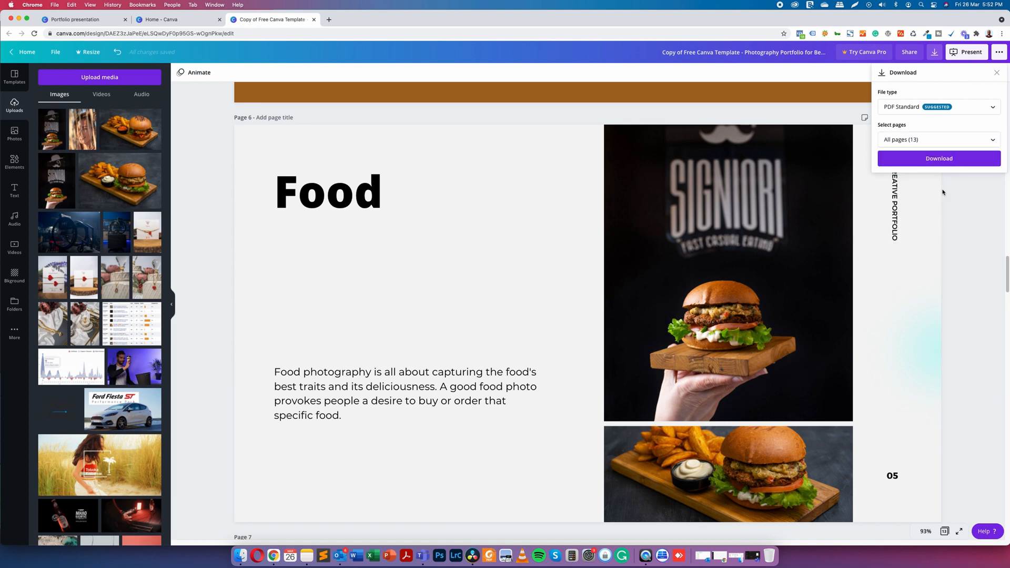
left_click(938, 158)
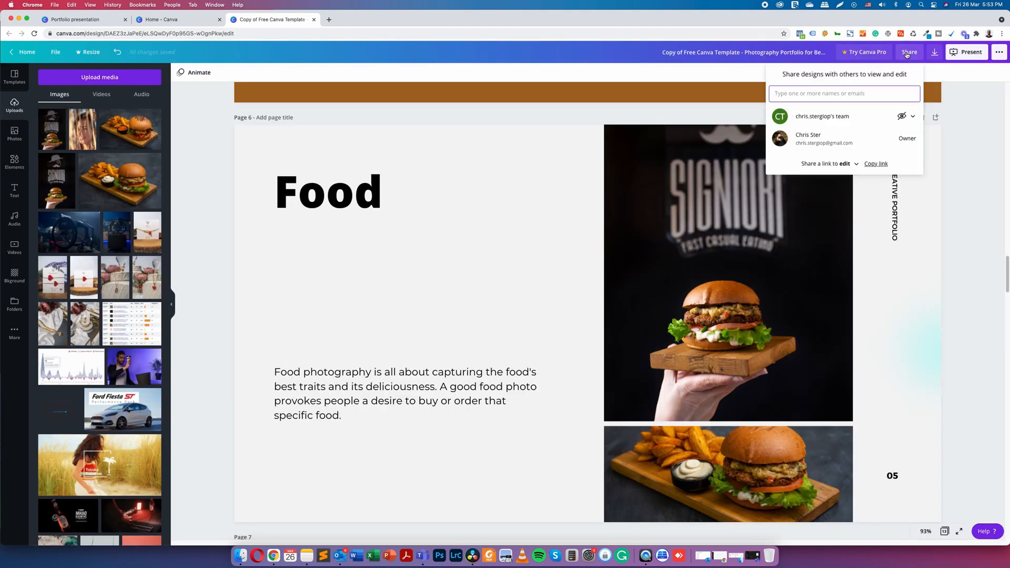
mouse_move(896, 130)
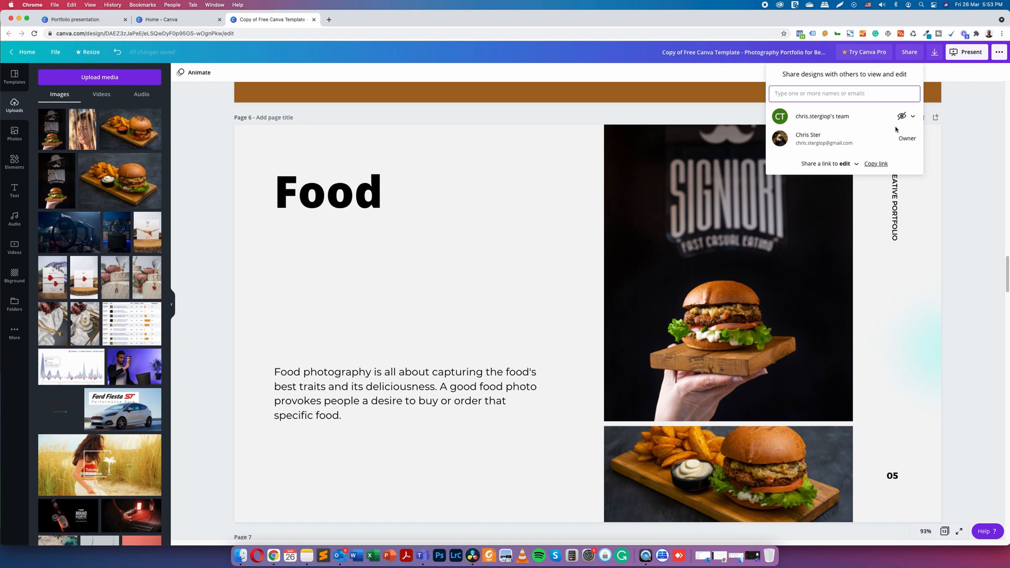
Set the share link permission to 'use as template'.
left_click(828, 163)
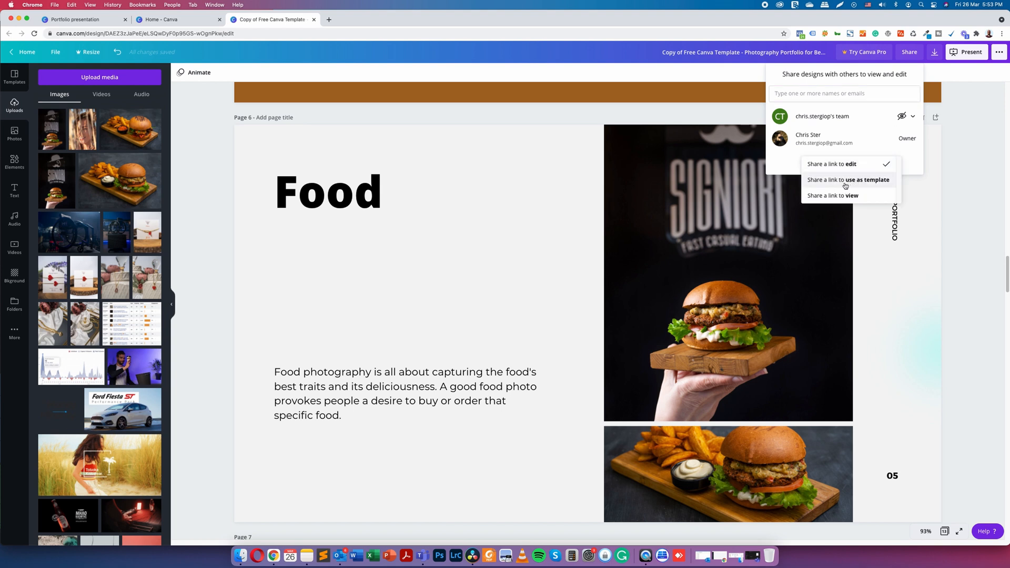
left_click(832, 163)
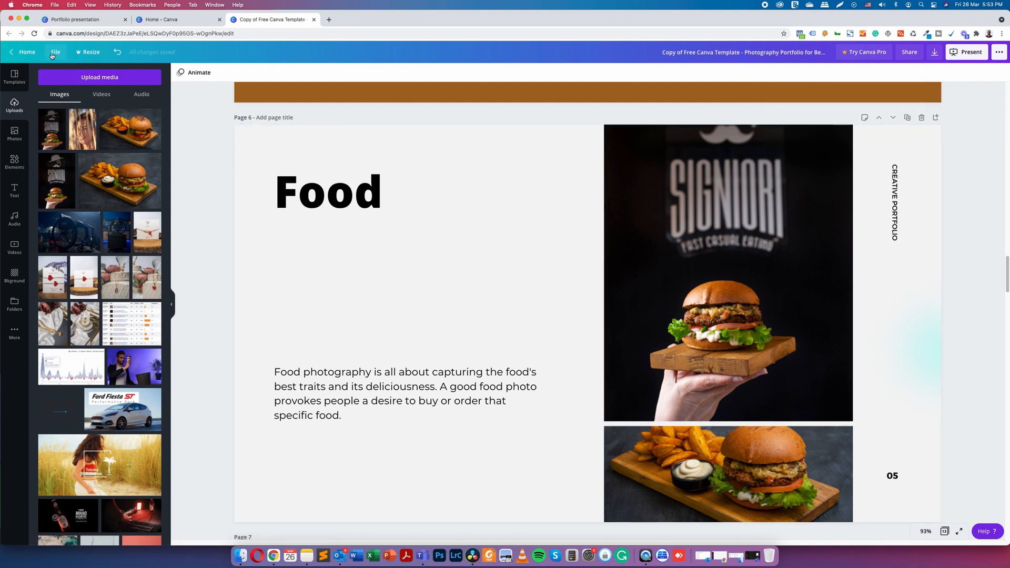
Leave the portfolio editor for the Canva homepage via the File menu and Home.
left_click(55, 52)
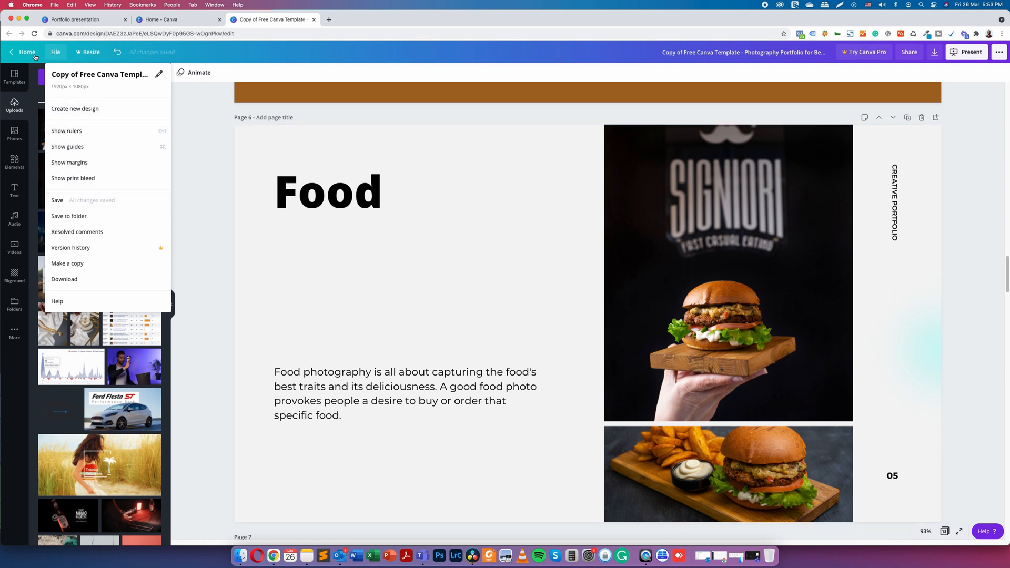
left_click(26, 52)
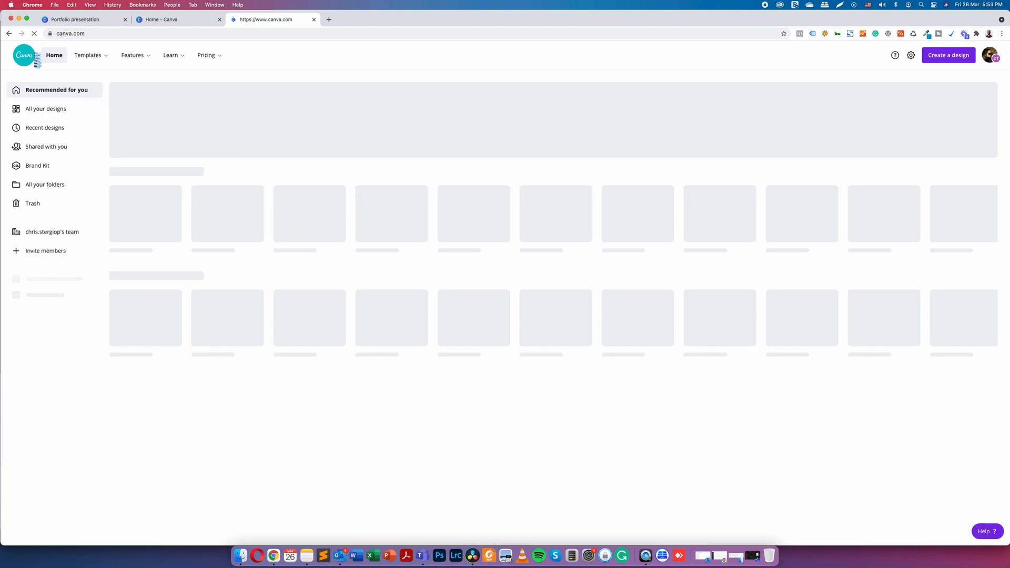